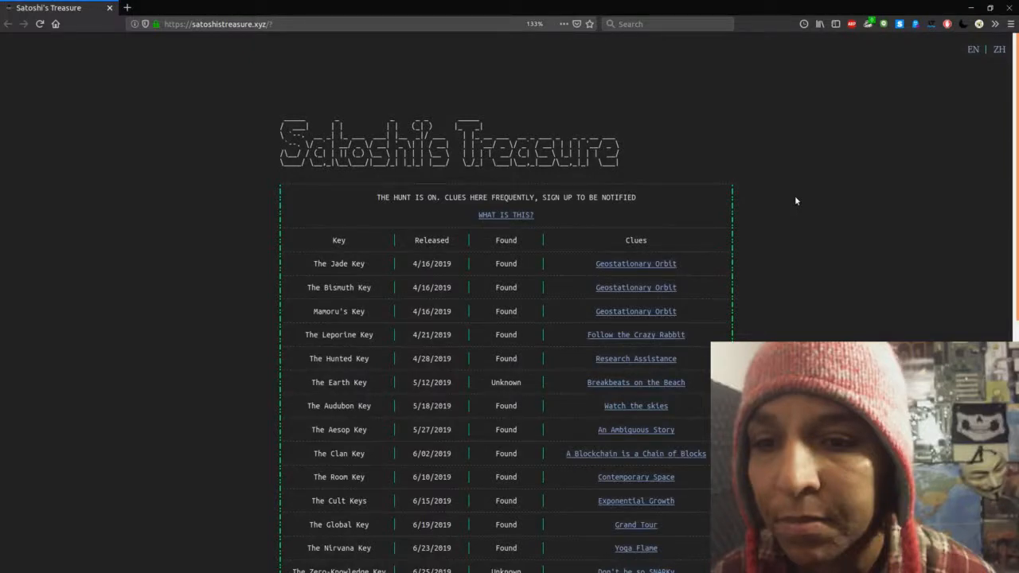
Scroll through the treasure key table down to the STC Key and the email sign-up form.
scroll("down", 3)
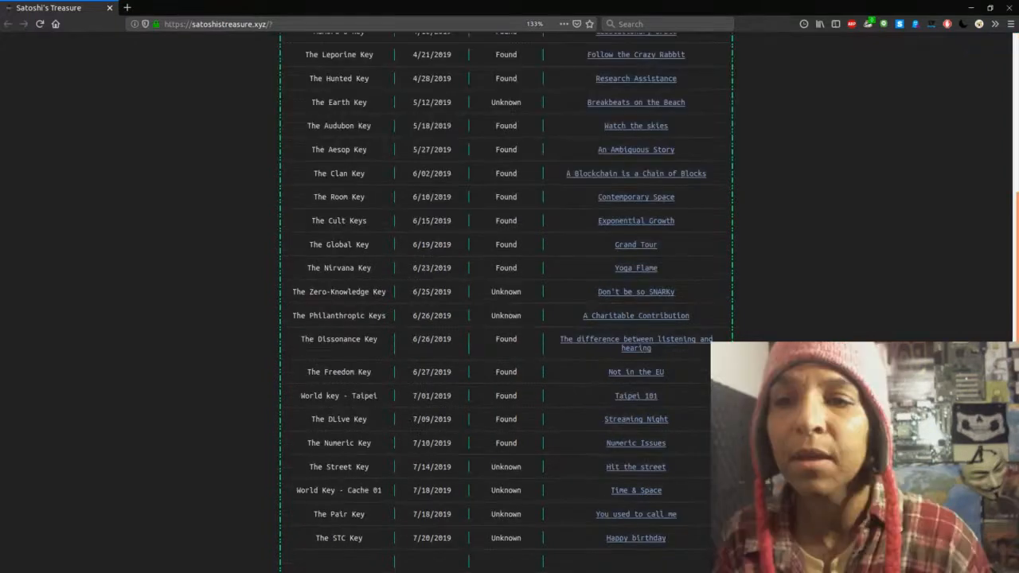
mouse_move(312, 111)
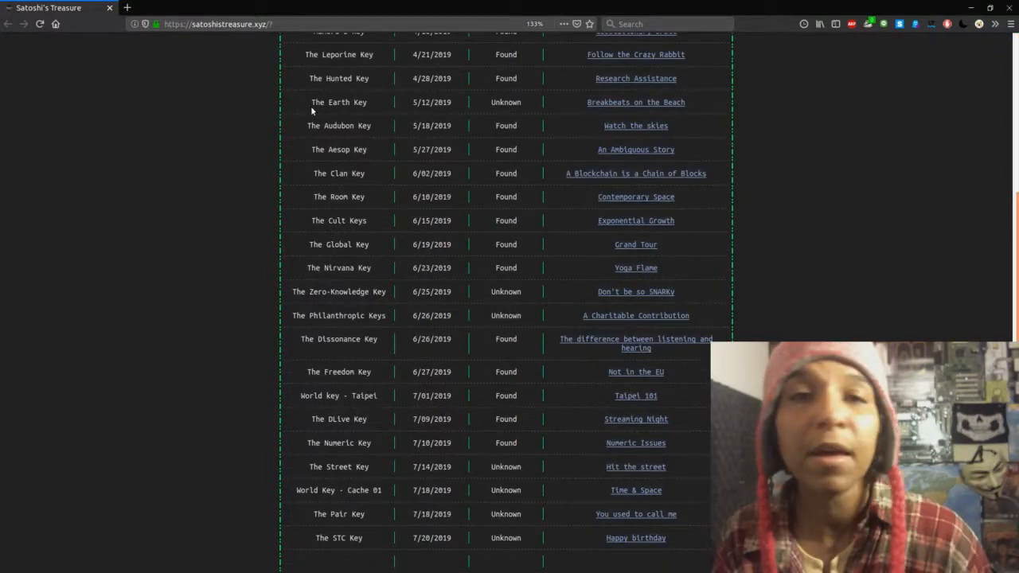
scroll("down", 3)
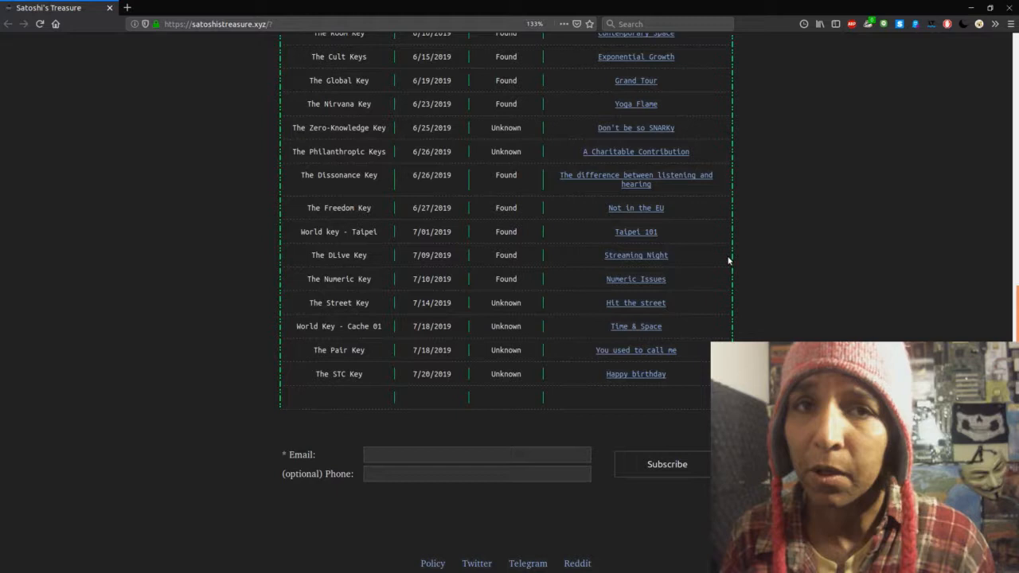
mouse_move(721, 223)
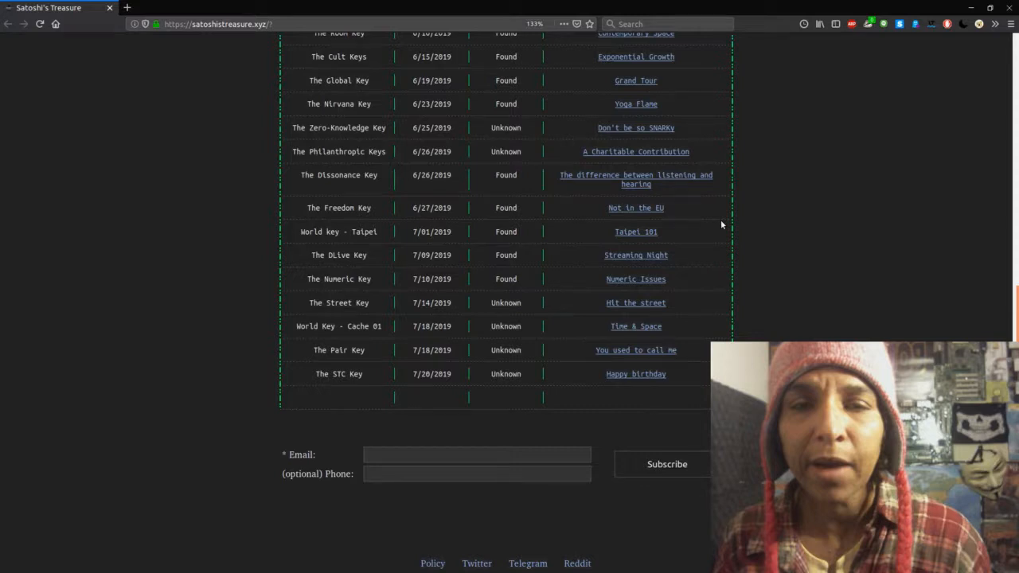
mouse_move(755, 174)
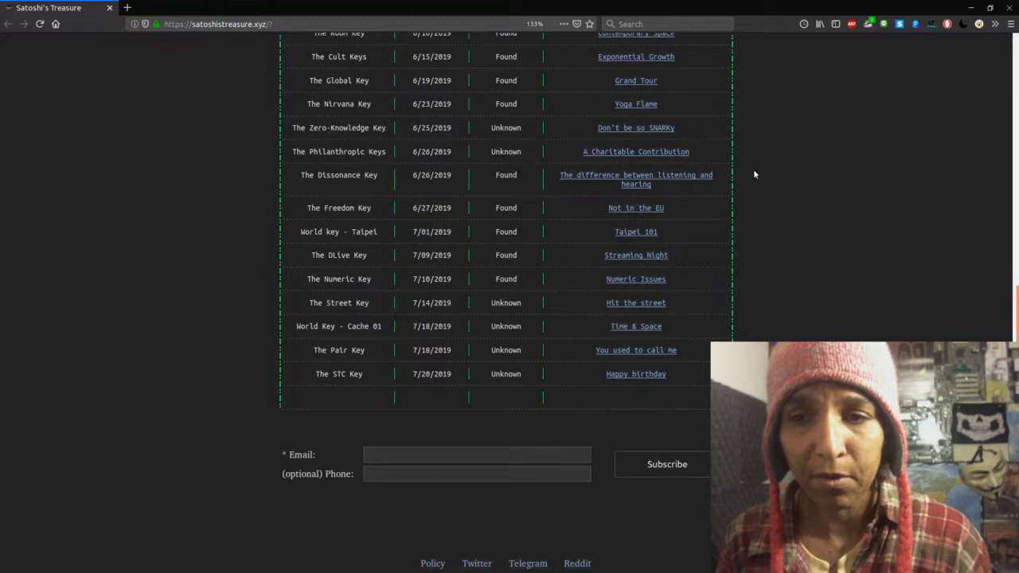
mouse_move(235, 304)
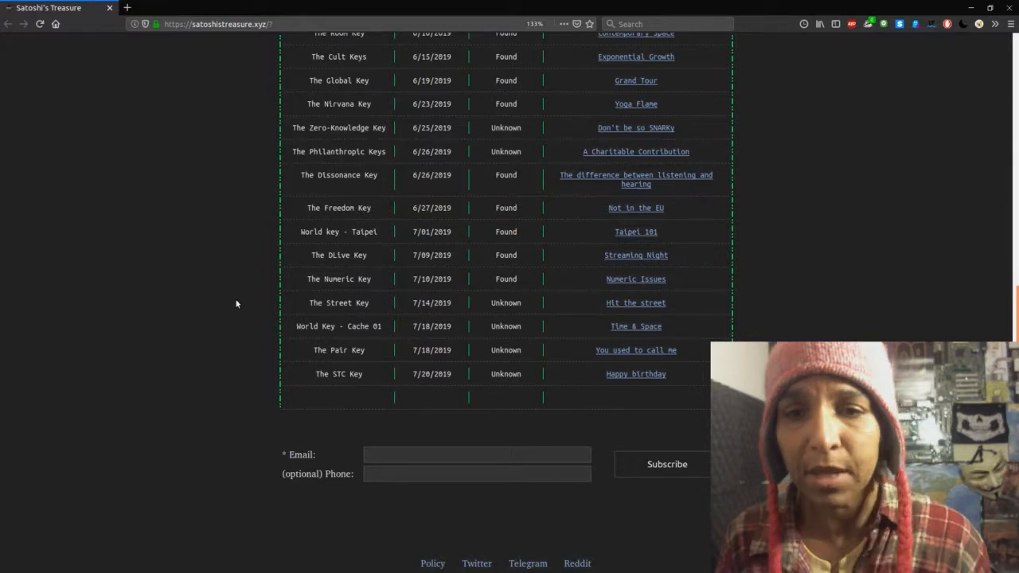
mouse_move(629, 316)
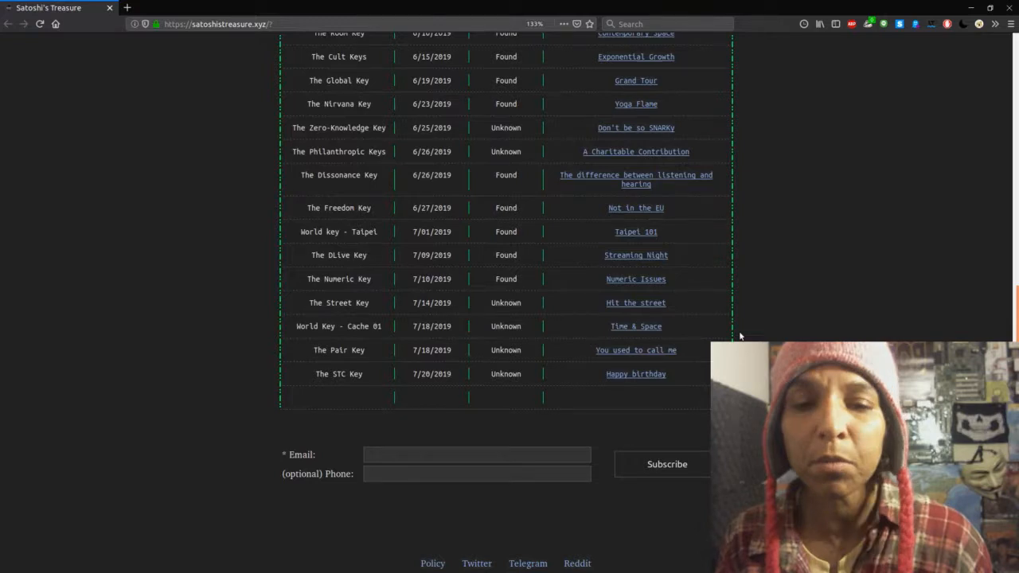
mouse_move(620, 351)
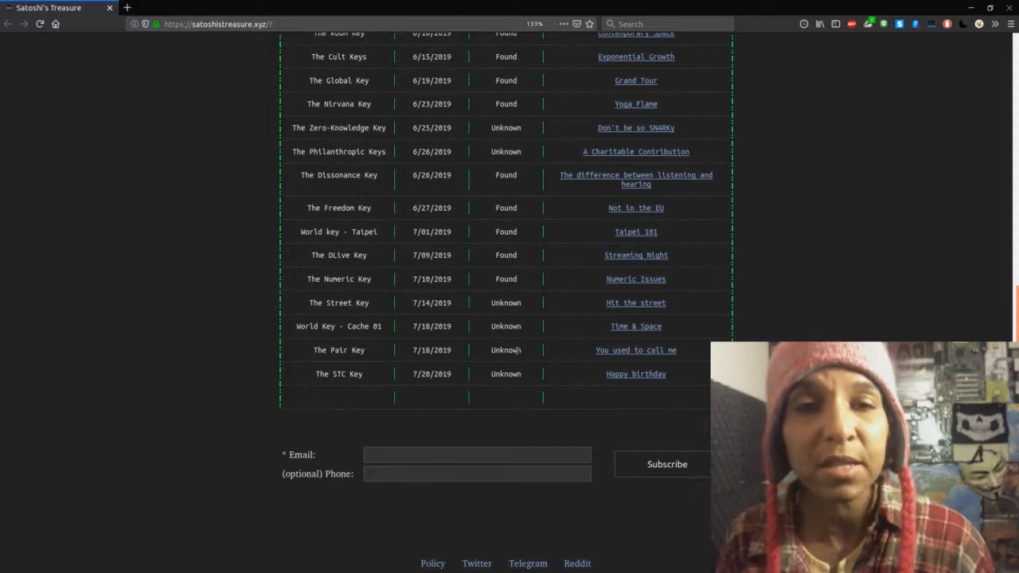
Open the 'Happy birthday' clue link from The STC Key row.
left_click(635, 374)
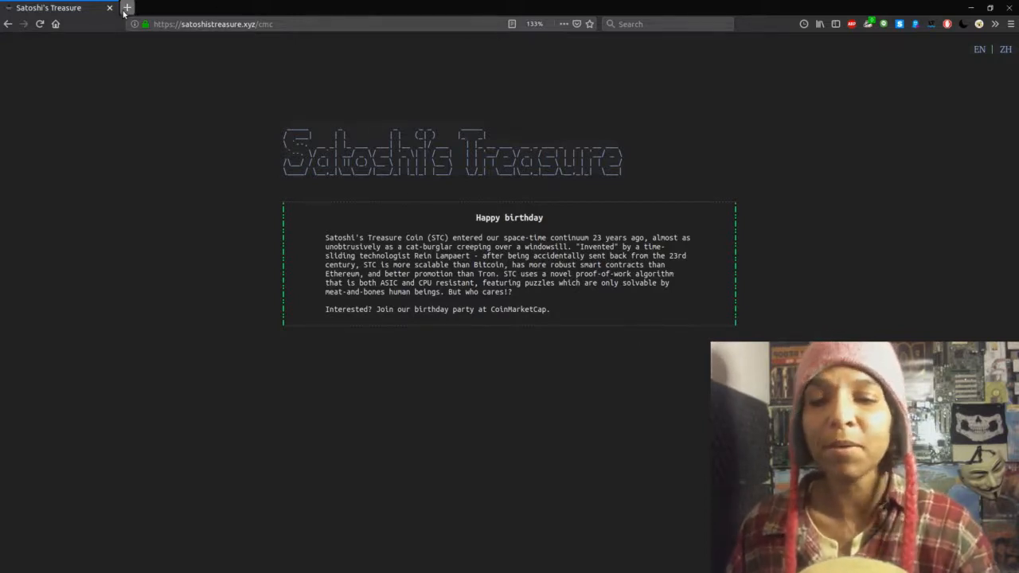
Open coinmarketcap.com in a new tab and search for 'stc'.
left_click(126, 10)
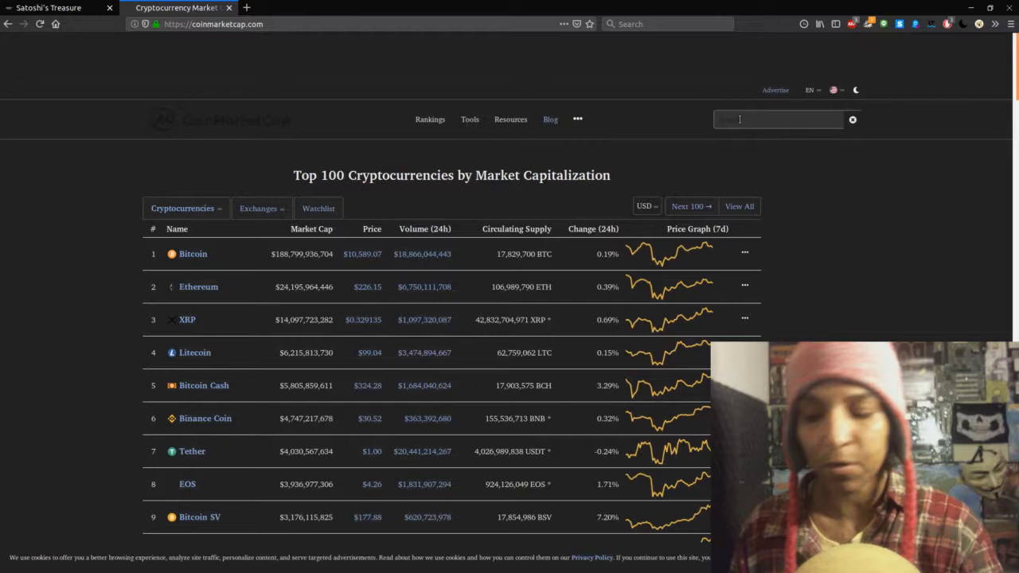
type("stc")
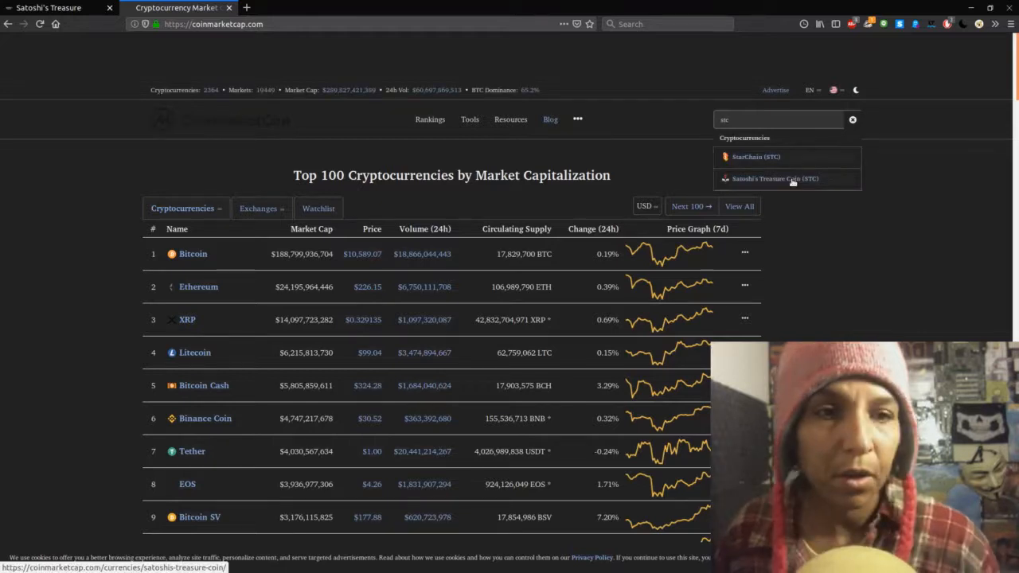
Open Satoshi's Treasure Coin from the suggestions and review its description and statistics.
left_click(774, 178)
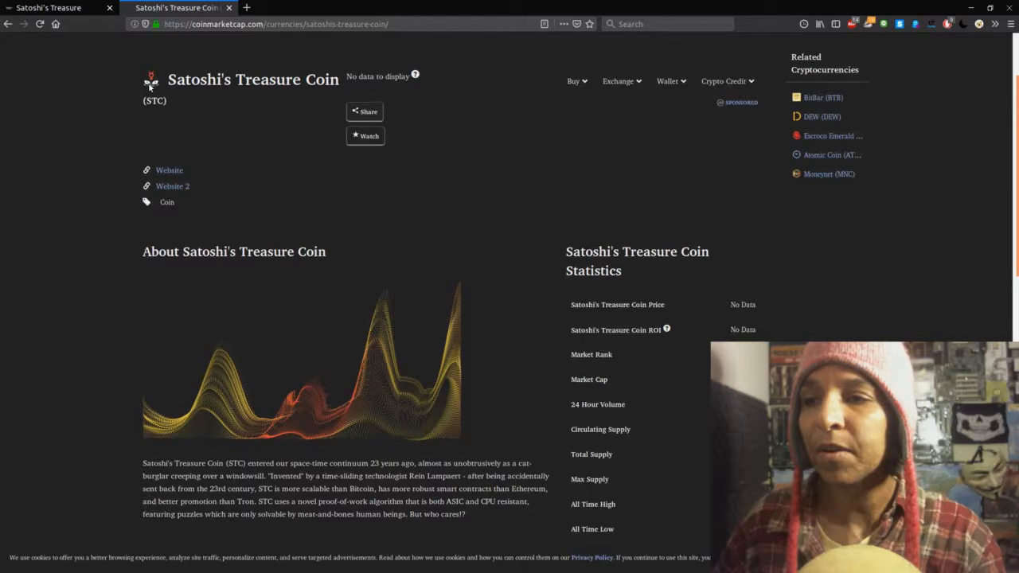
mouse_move(398, 191)
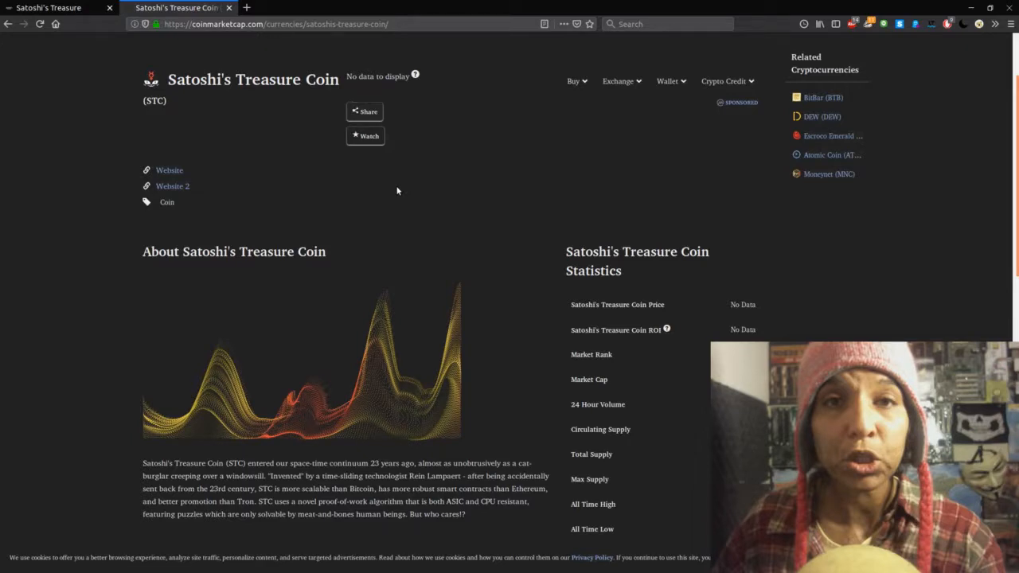
scroll("down", 3)
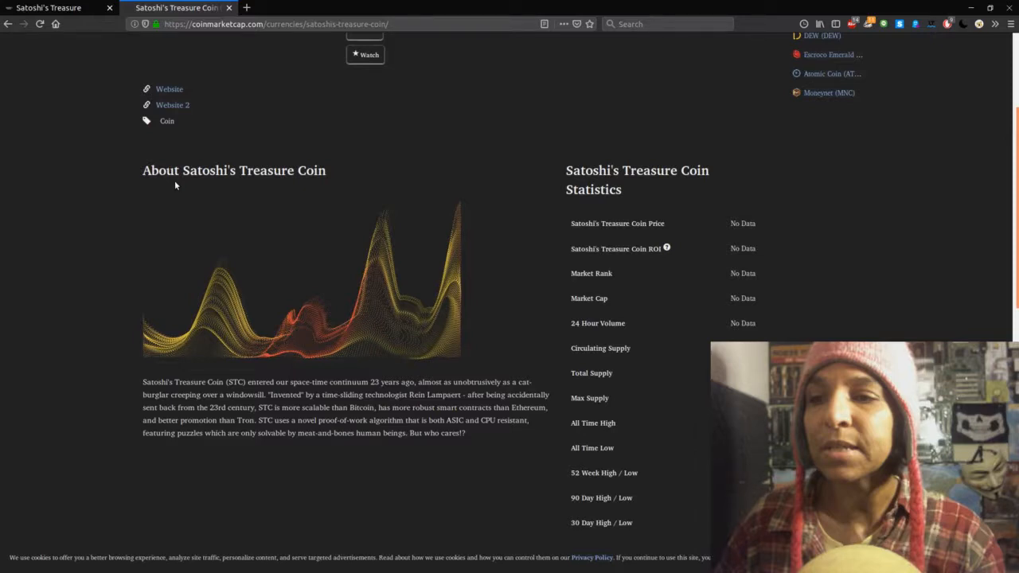
scroll("up", 3)
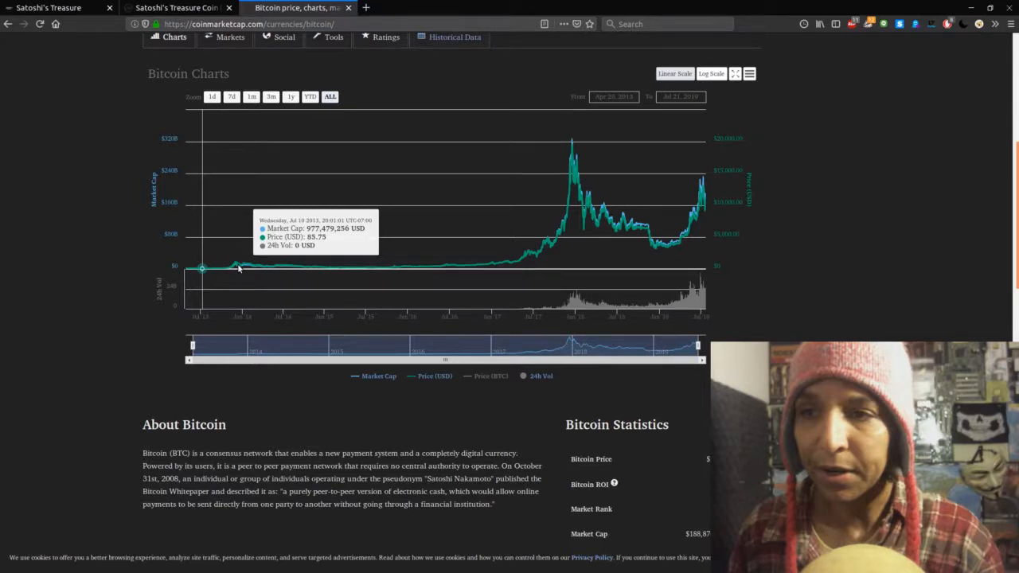
mouse_move(185, 267)
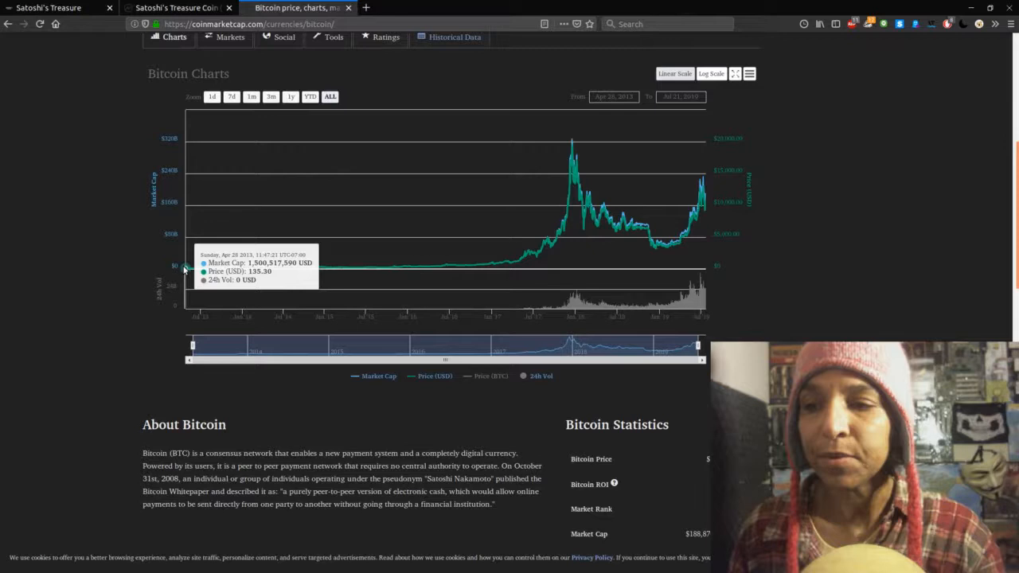
mouse_move(191, 269)
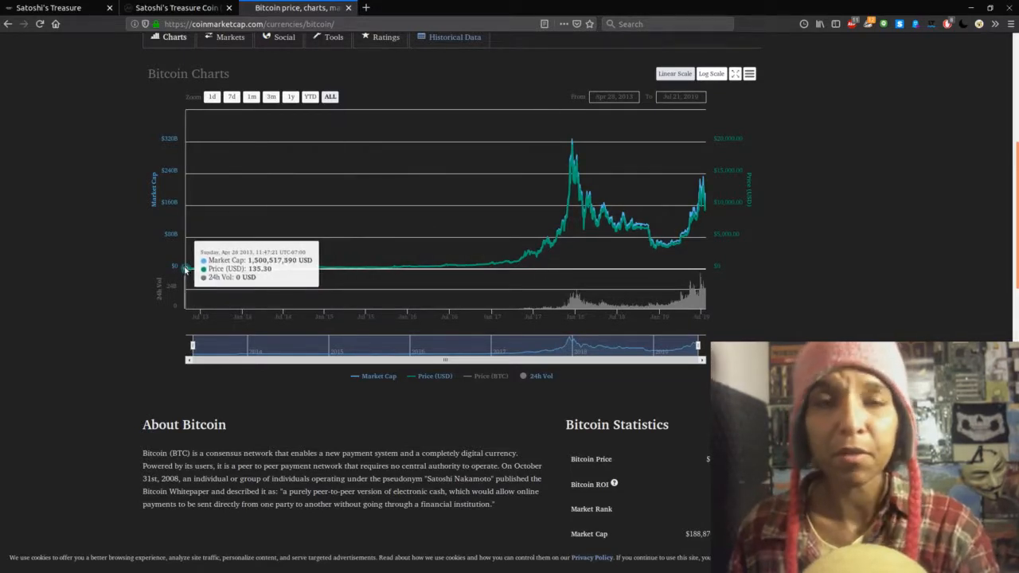
mouse_move(563, 239)
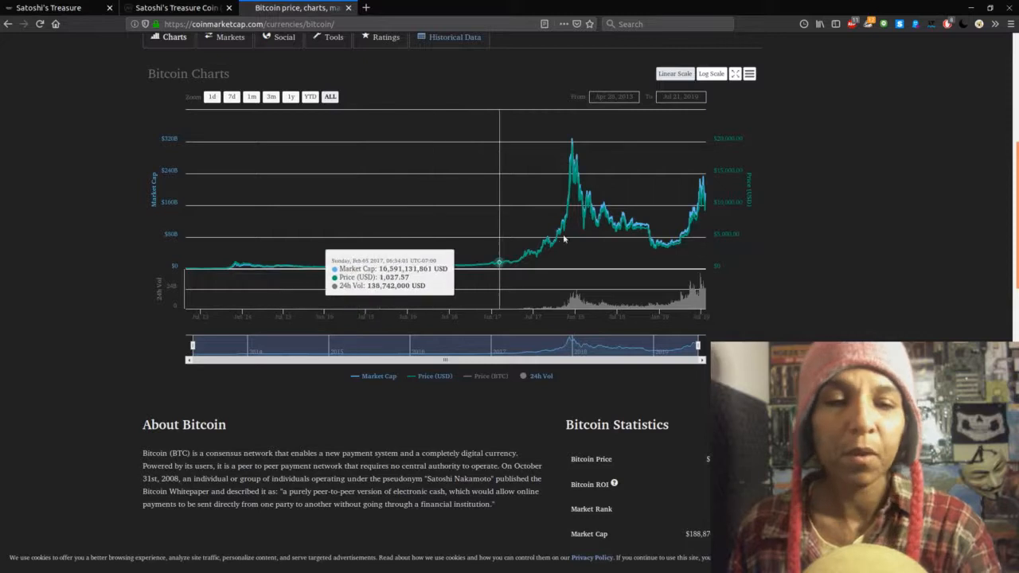
mouse_move(714, 249)
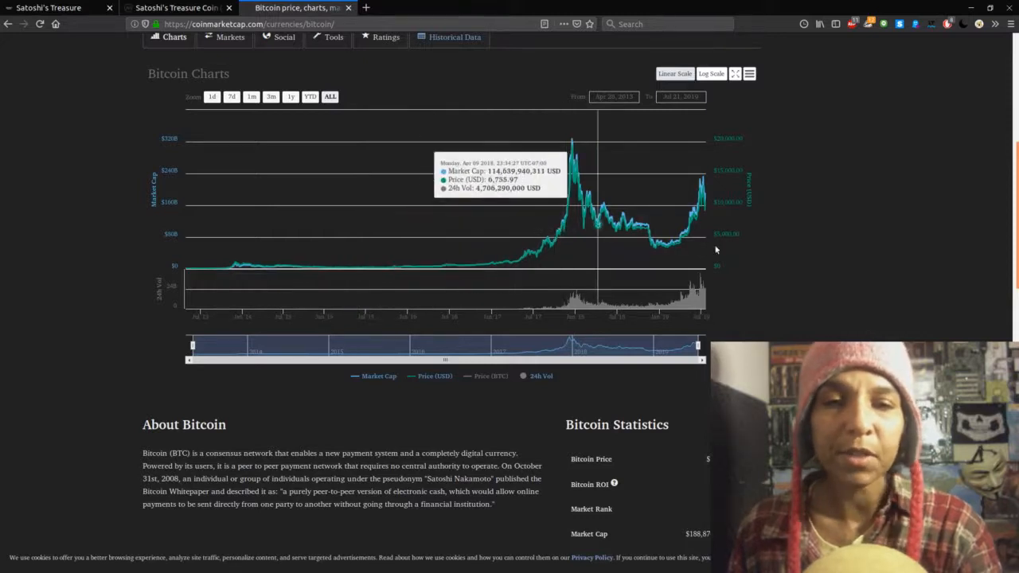
mouse_move(713, 224)
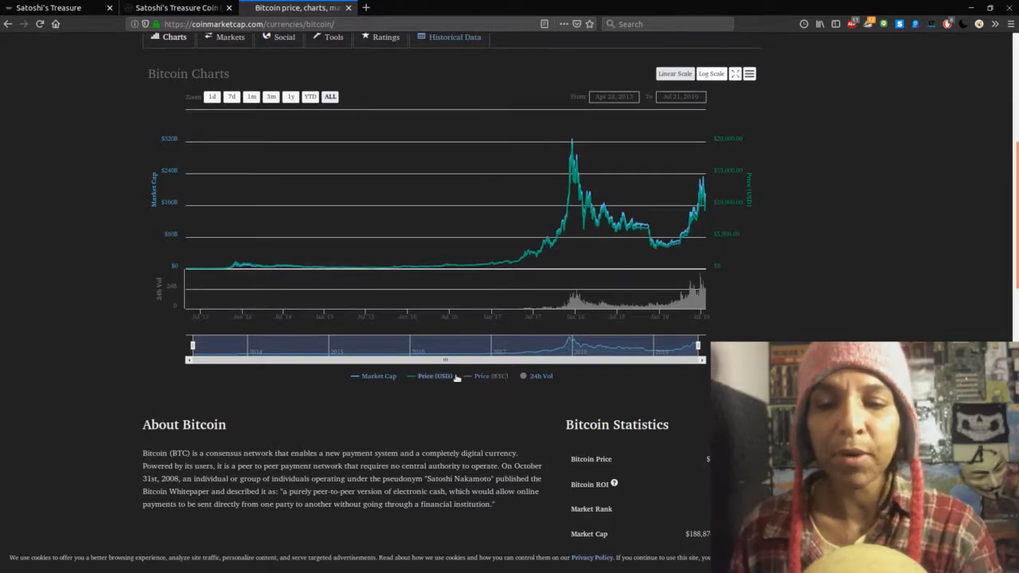
mouse_move(532, 382)
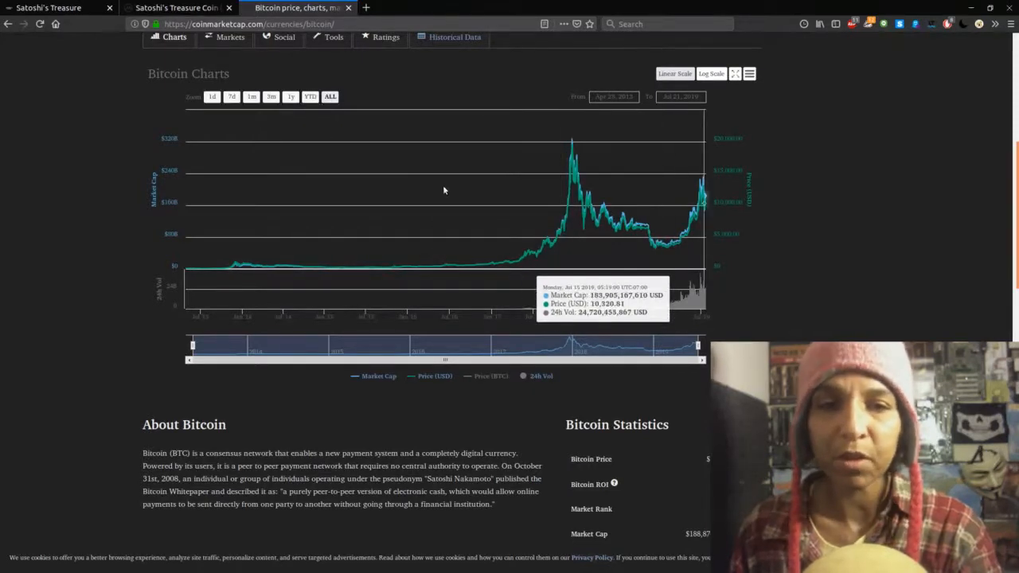
left_click(168, 10)
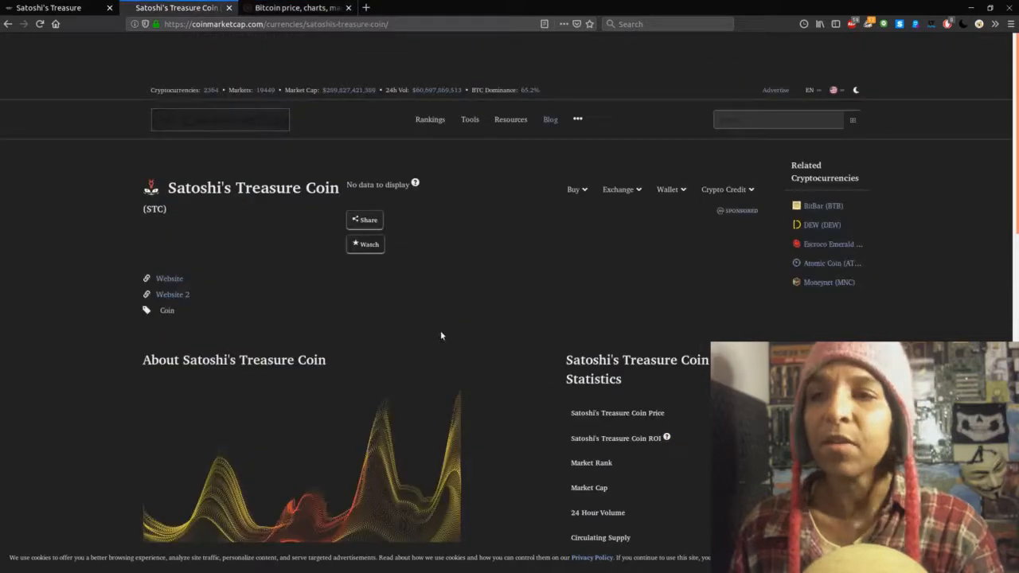
scroll("down", 3)
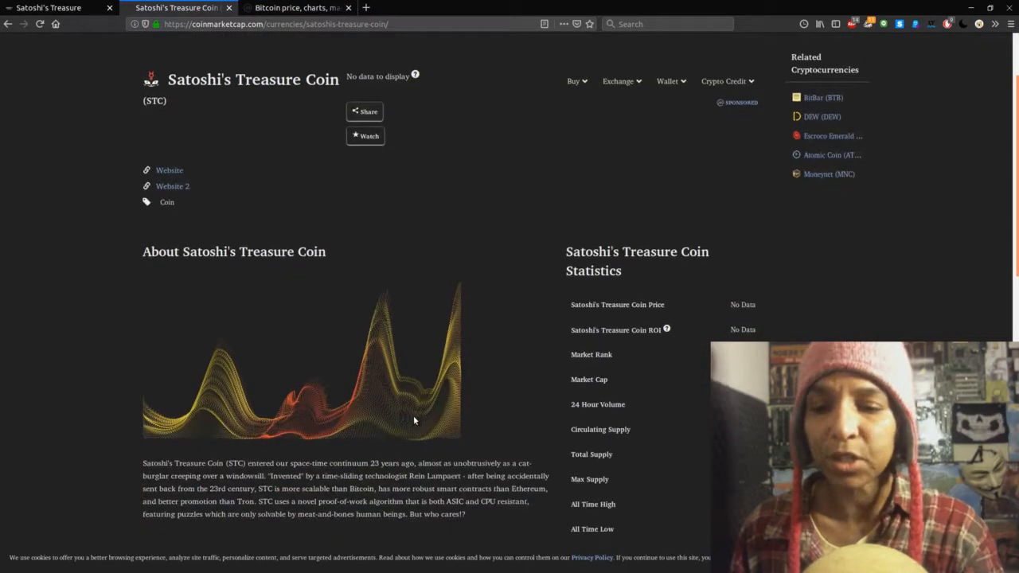
scroll("down", 3)
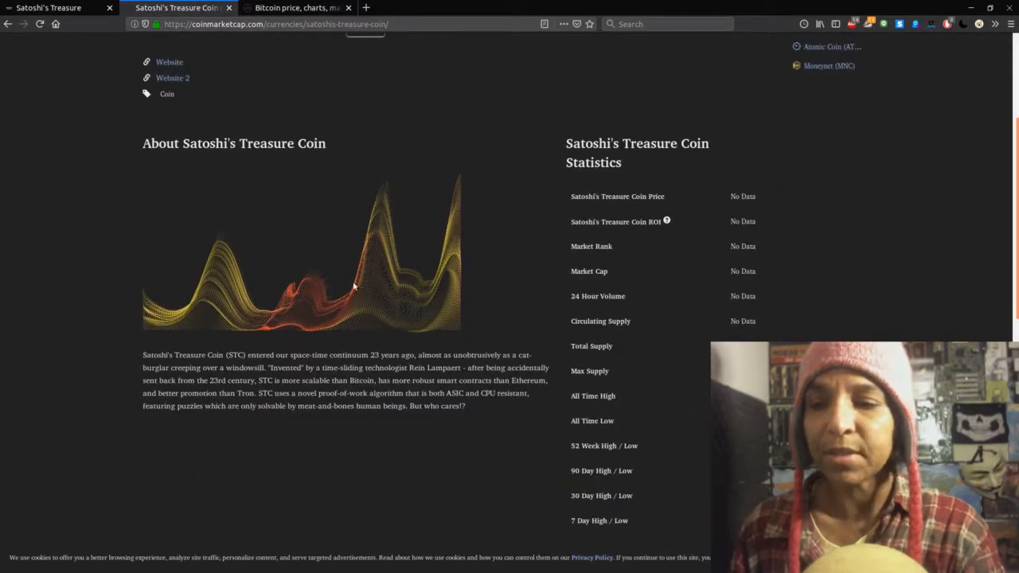
mouse_move(441, 275)
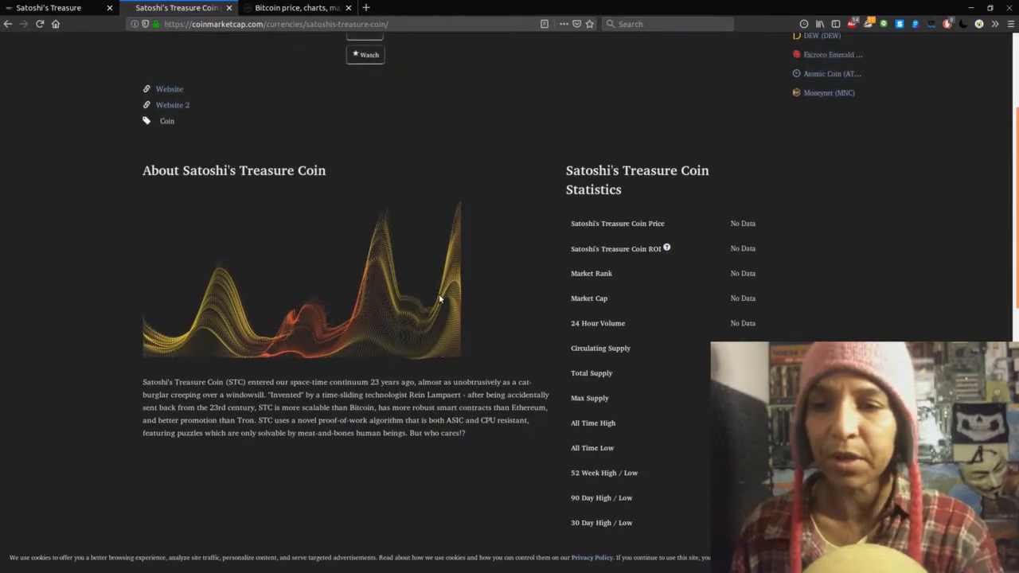
scroll("down", 3)
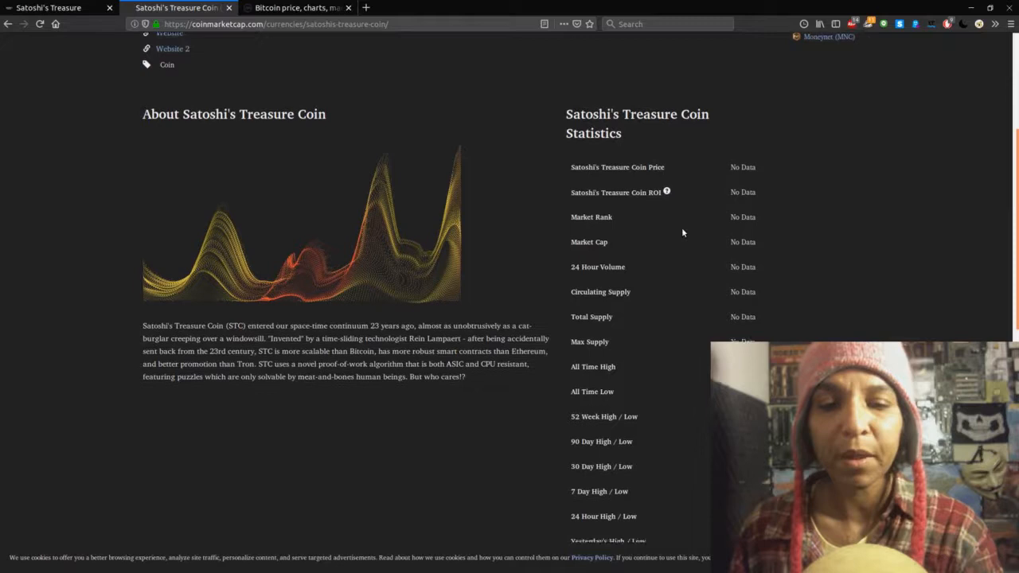
scroll("down", 3)
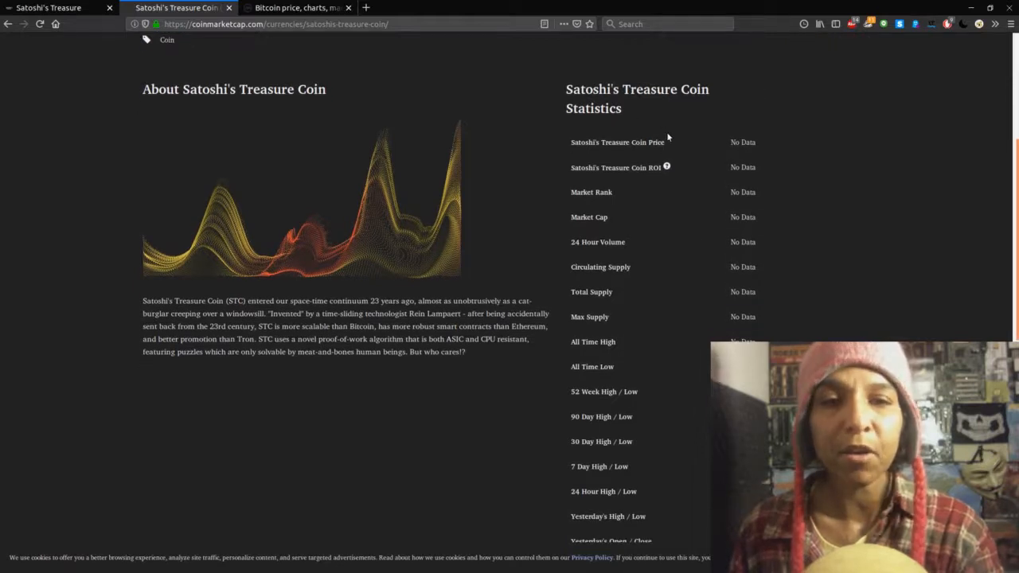
mouse_move(691, 191)
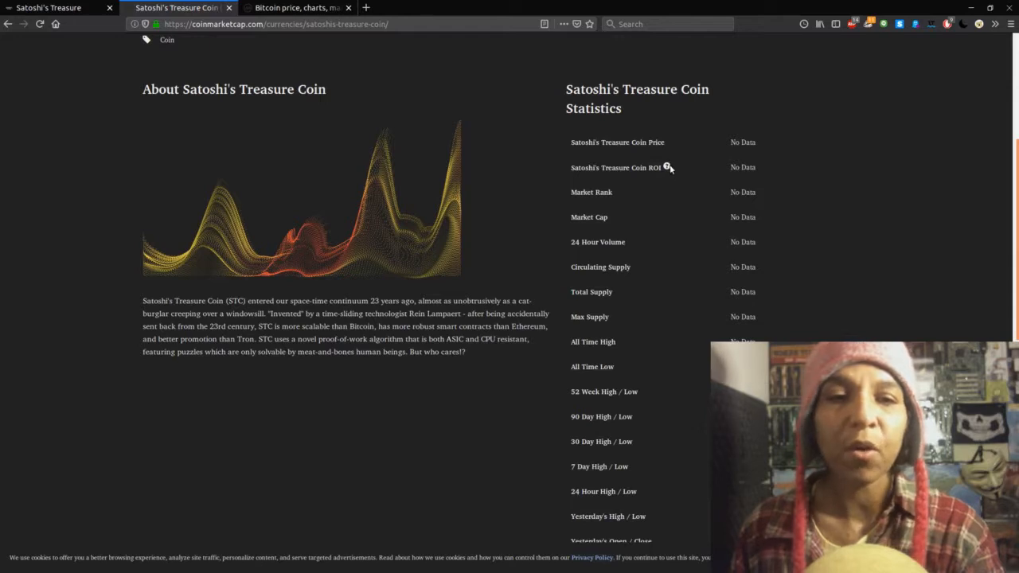
scroll("down", 3)
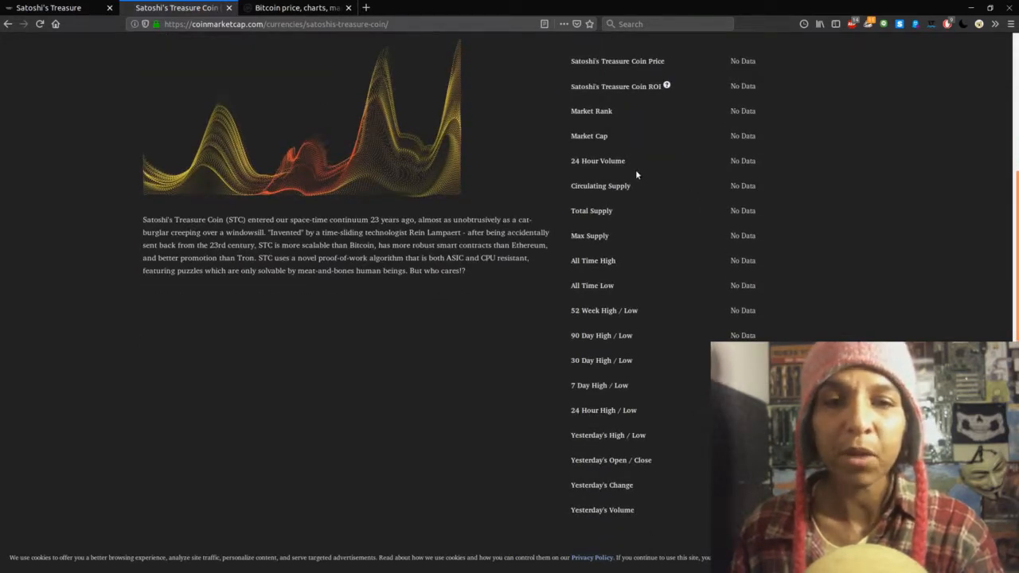
scroll("down", 3)
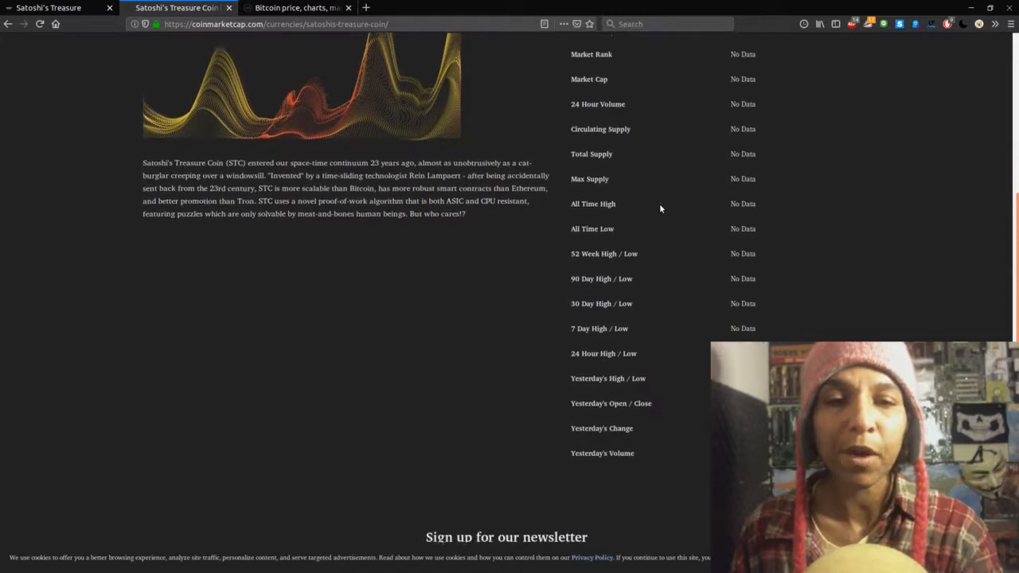
scroll("down", 3)
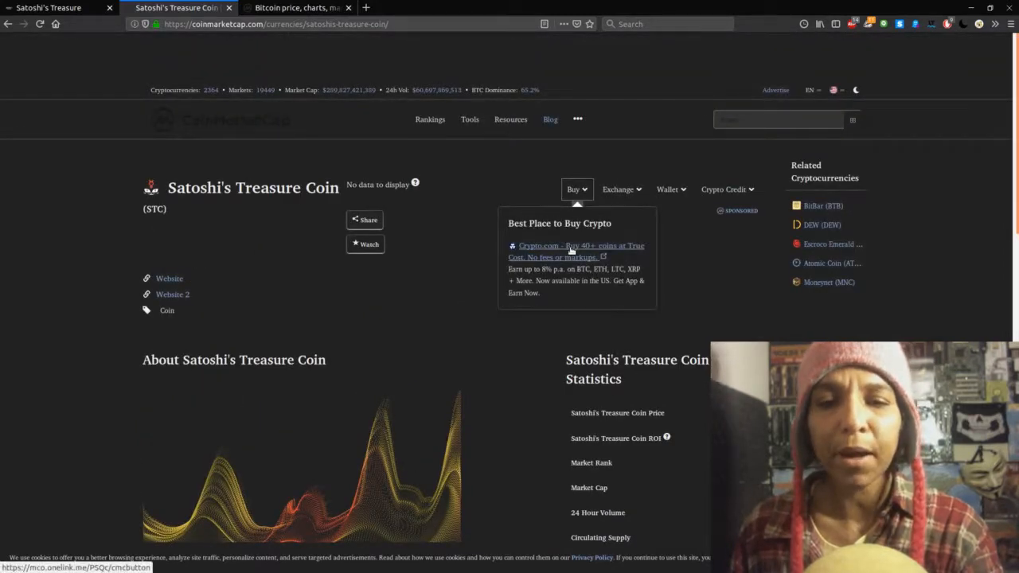
Open the Crypto.com buy offer and the CoinAll exchange link in new tabs.
right_click(565, 245)
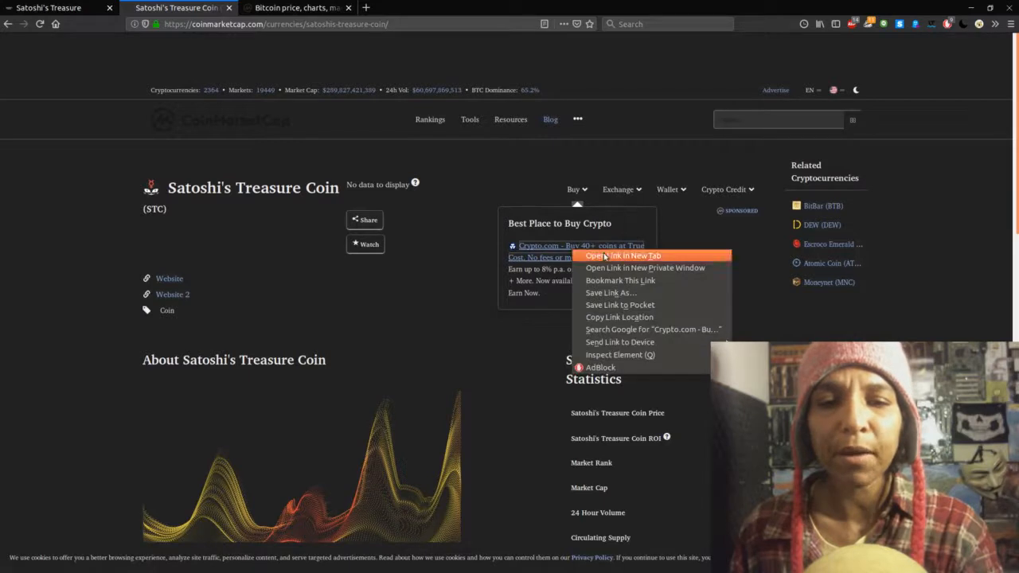
left_click(624, 254)
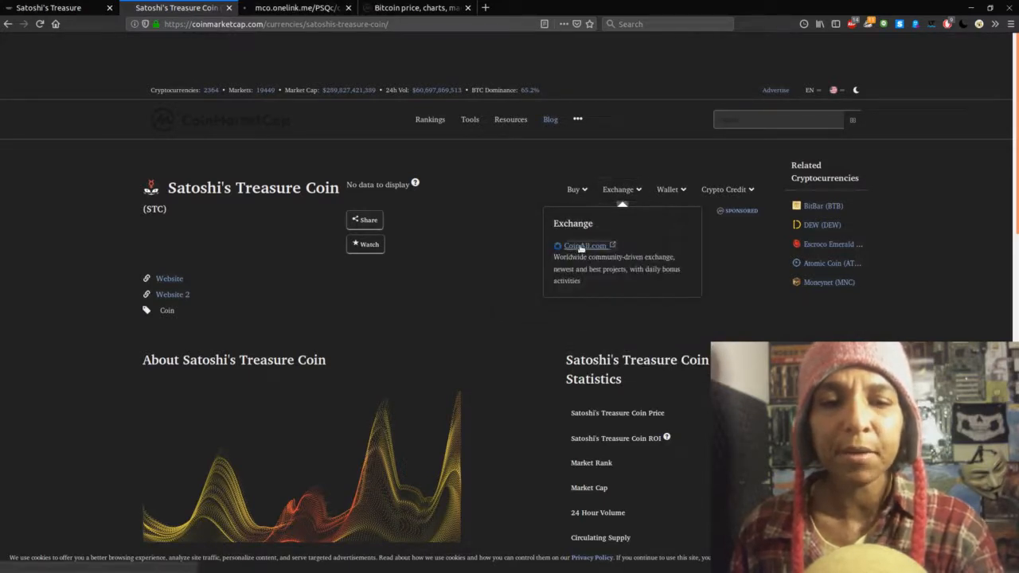
left_click(585, 245)
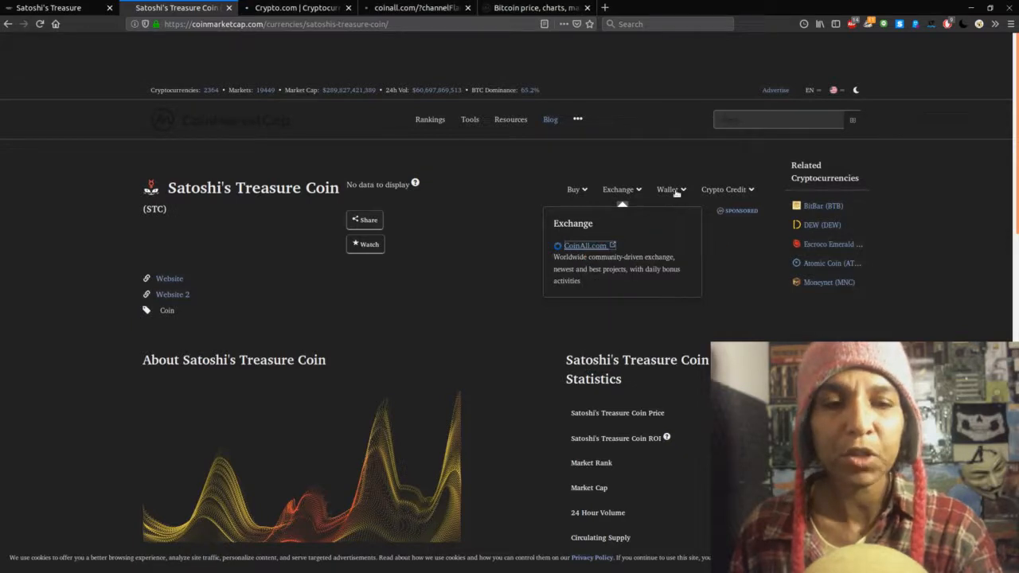
Check the Wallet and Crypto Credit offers, then bring the Crypto.com page to the front.
left_click(668, 187)
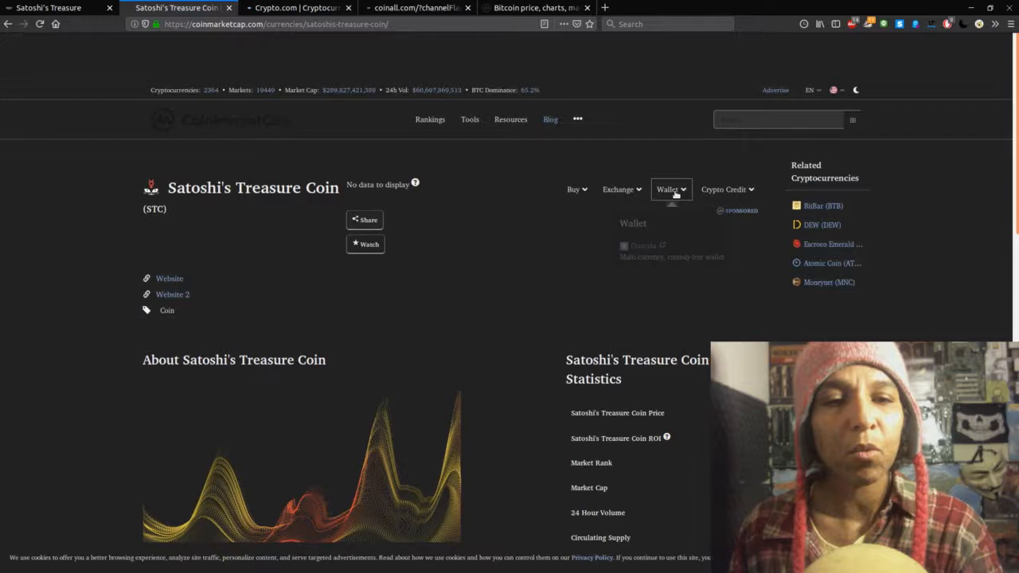
left_click(726, 188)
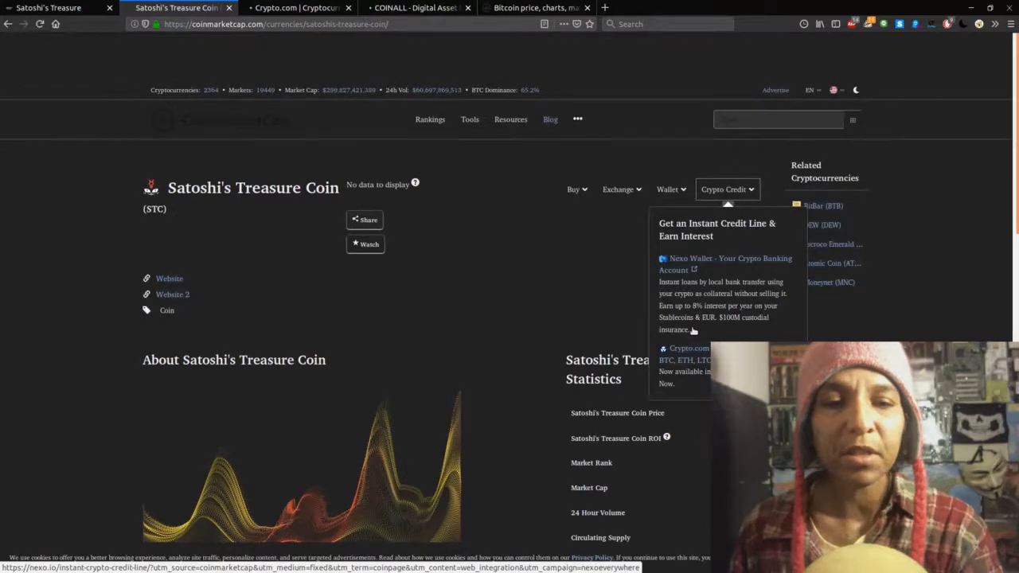
left_click(684, 347)
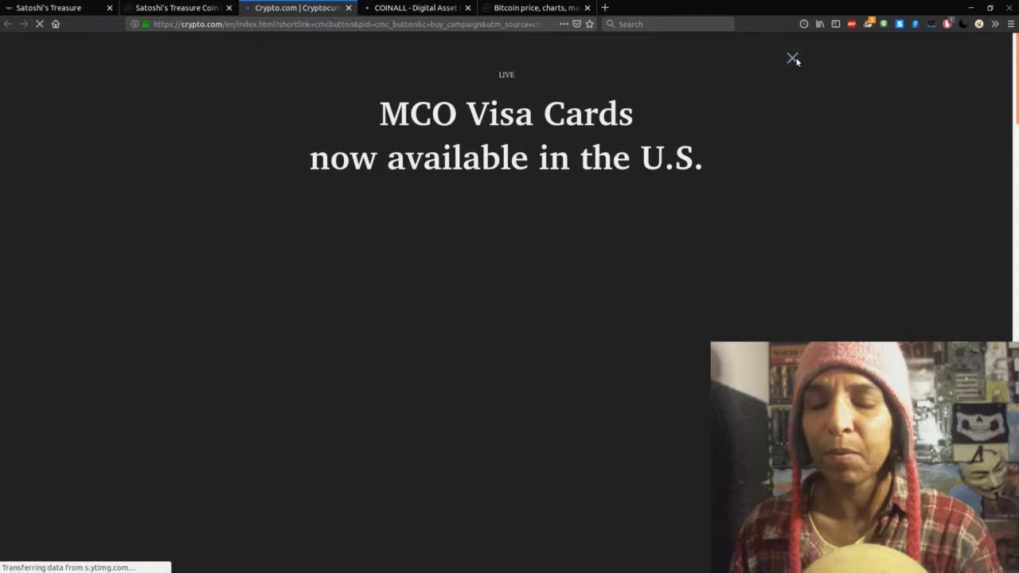
Review the CoinAll homepage past its region notice to the risk warning, then close it.
left_click(414, 10)
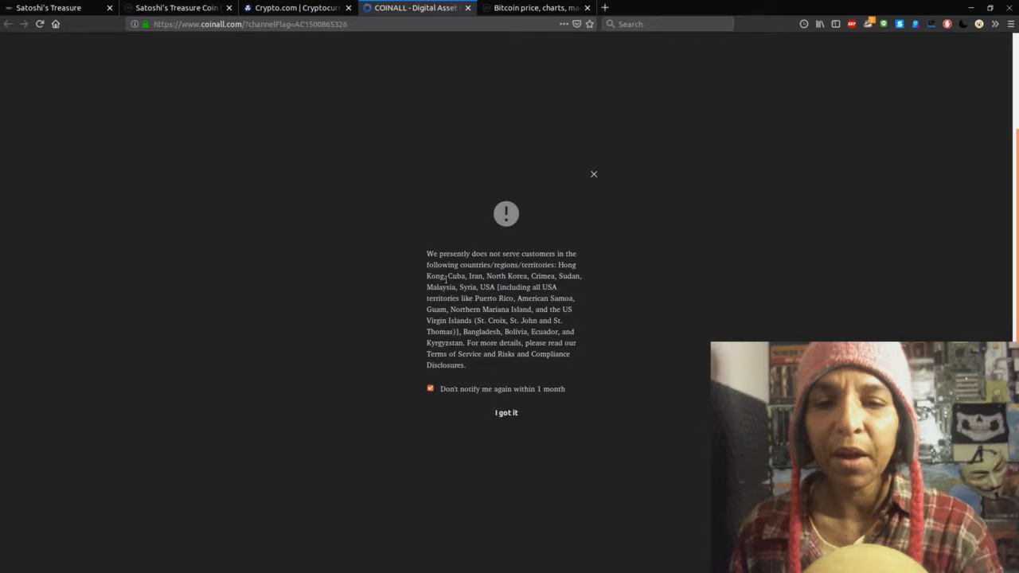
mouse_move(607, 347)
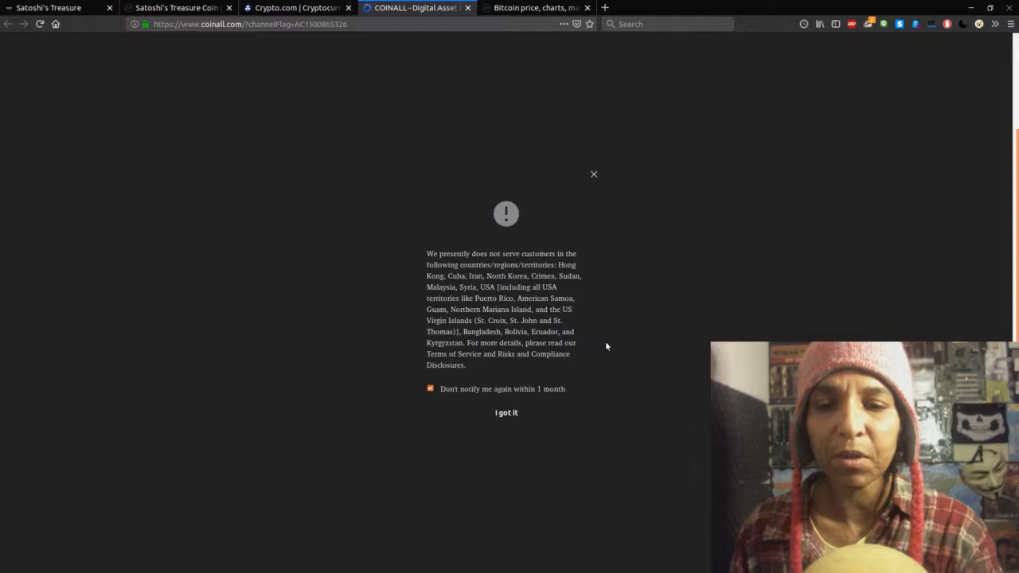
mouse_move(417, 328)
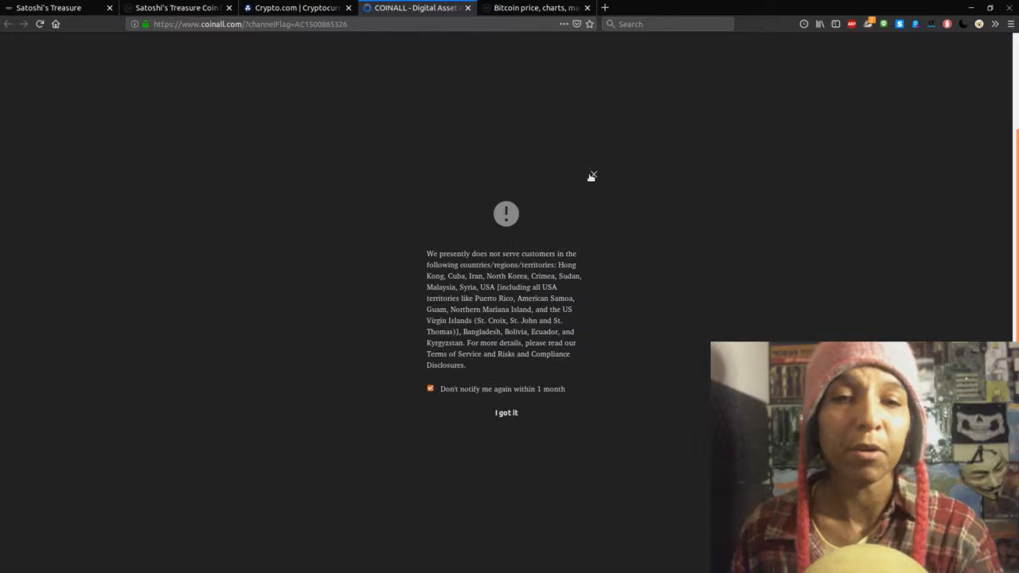
left_click(507, 412)
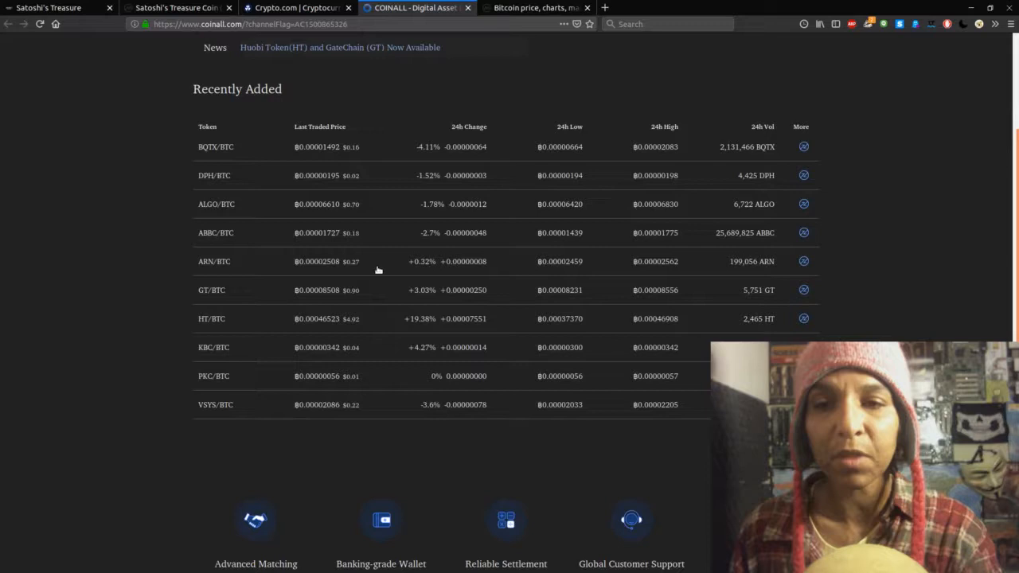
scroll("down", 3)
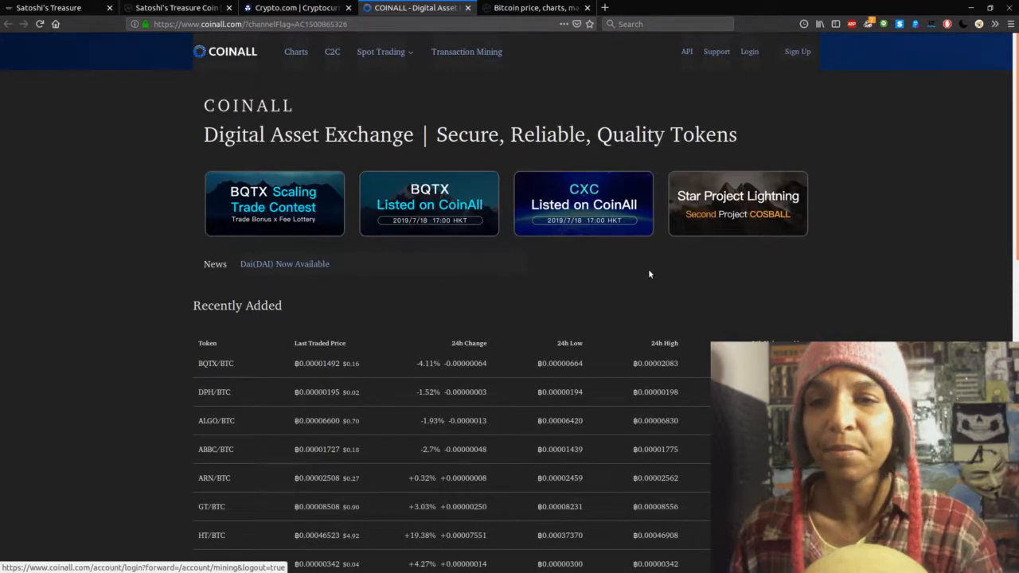
scroll("down", 3)
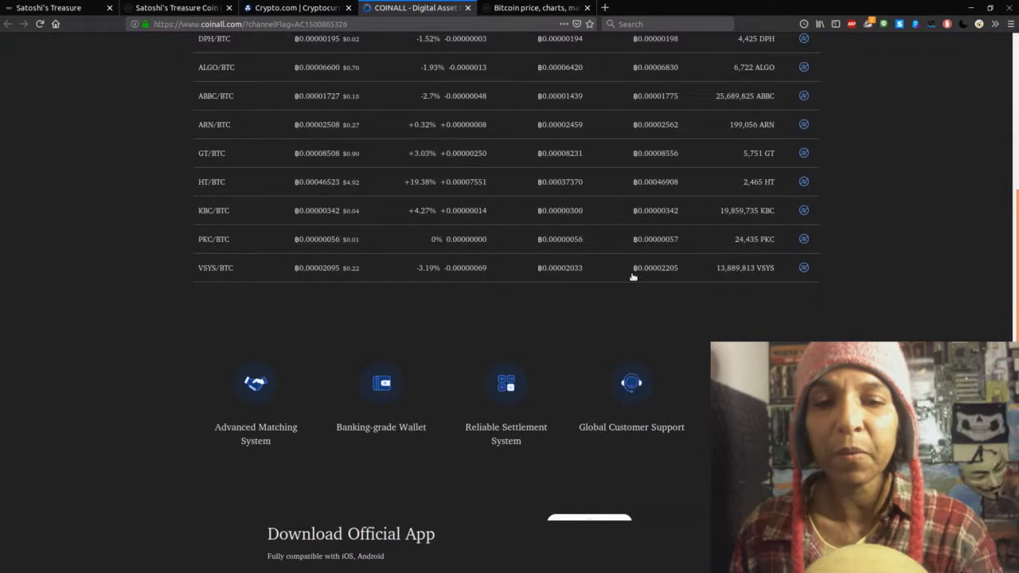
scroll("down", 3)
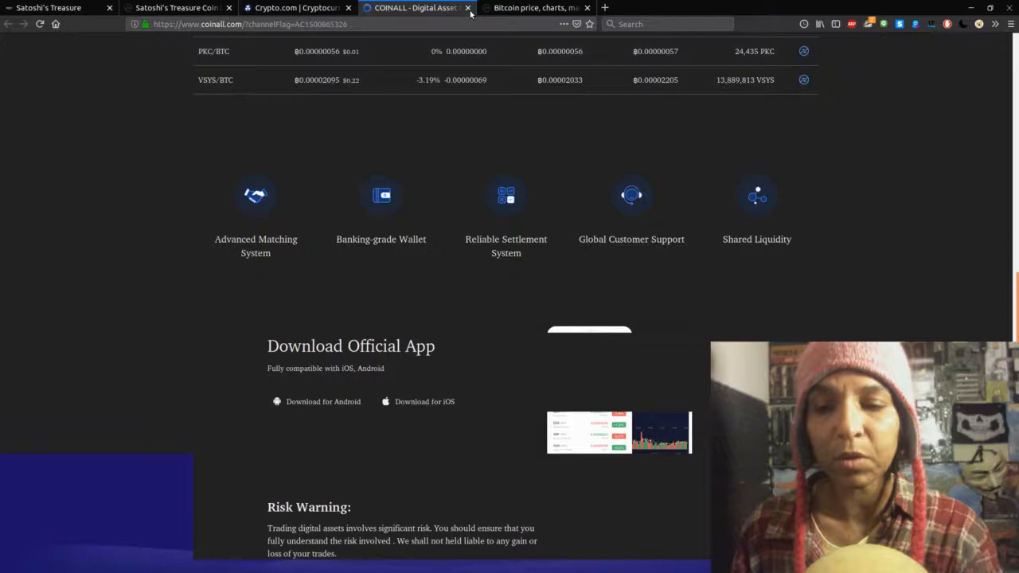
left_click(468, 10)
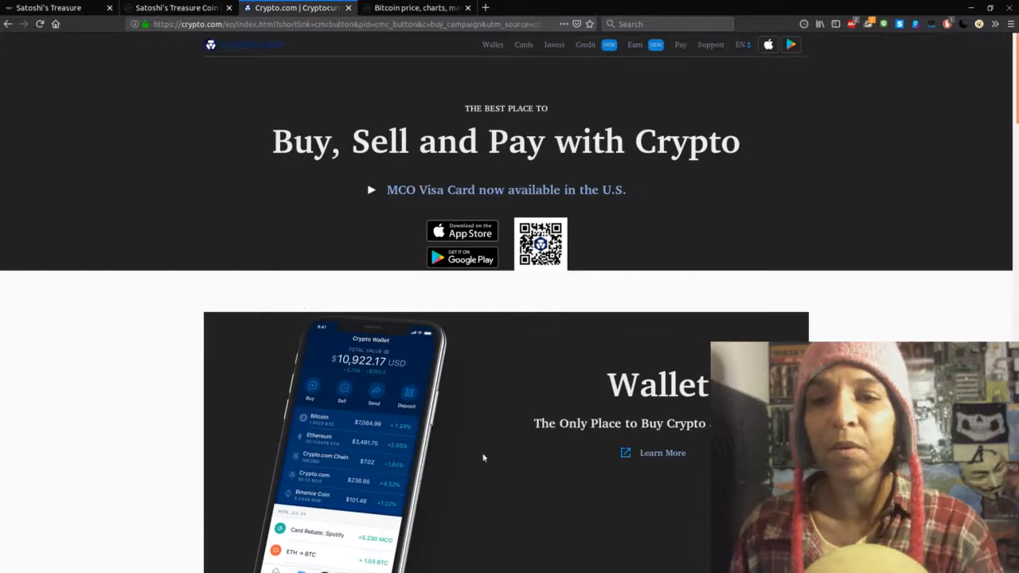
Scroll down the Crypto.com page before closing it.
scroll("down", 3)
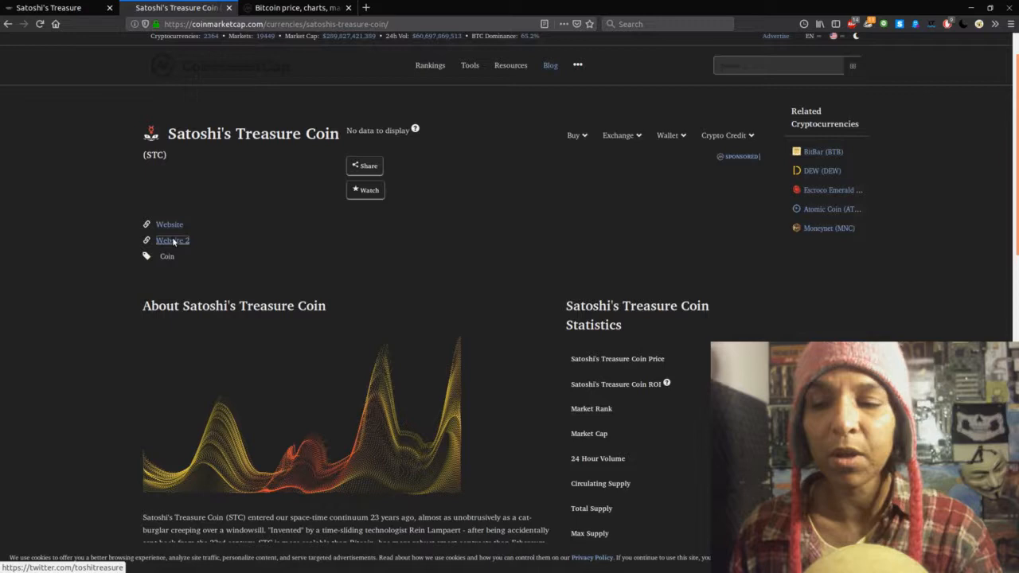
Open the coin's Twitter profile via the Website 2 link and browse its tweets.
left_click(172, 239)
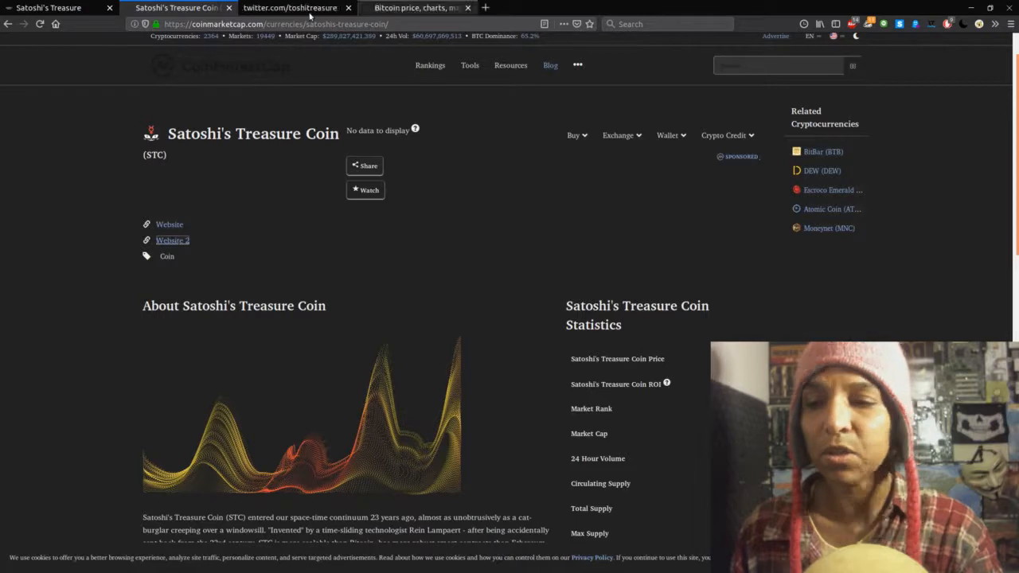
left_click(300, 6)
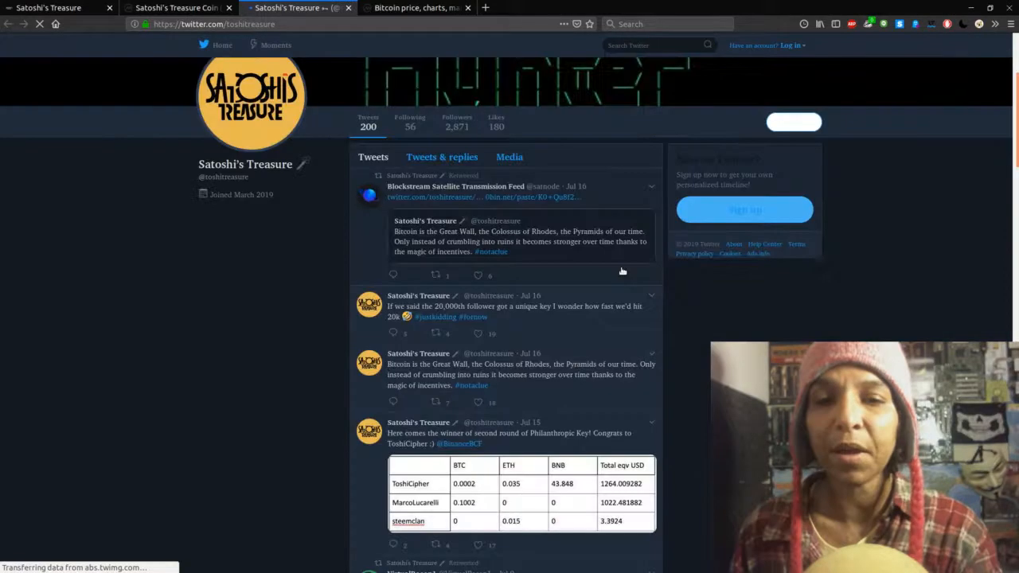
scroll("down", 3)
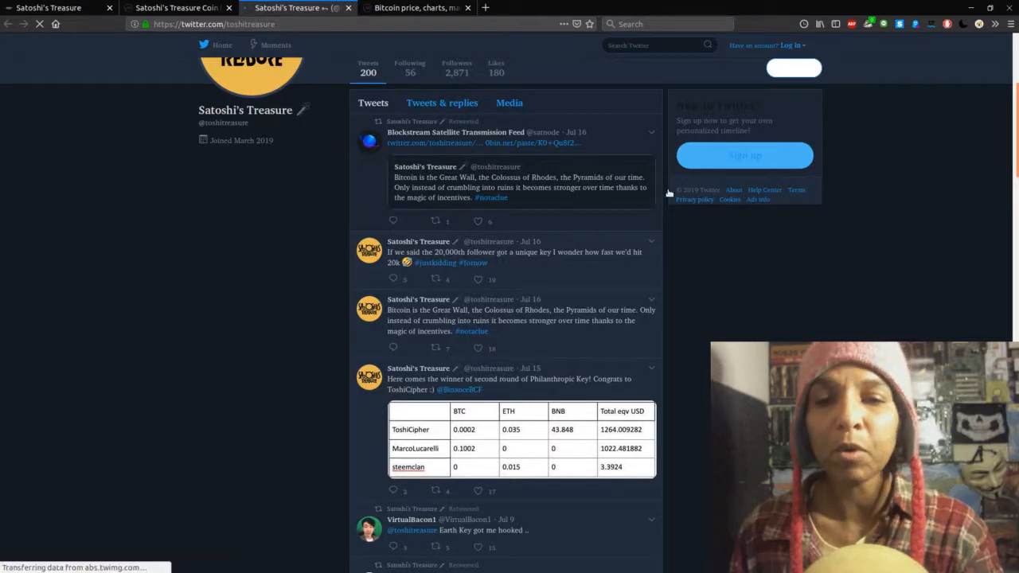
Open the 0bin paste linked in the top tweet and switch to the passphrase-locked decrypt page.
left_click(793, 44)
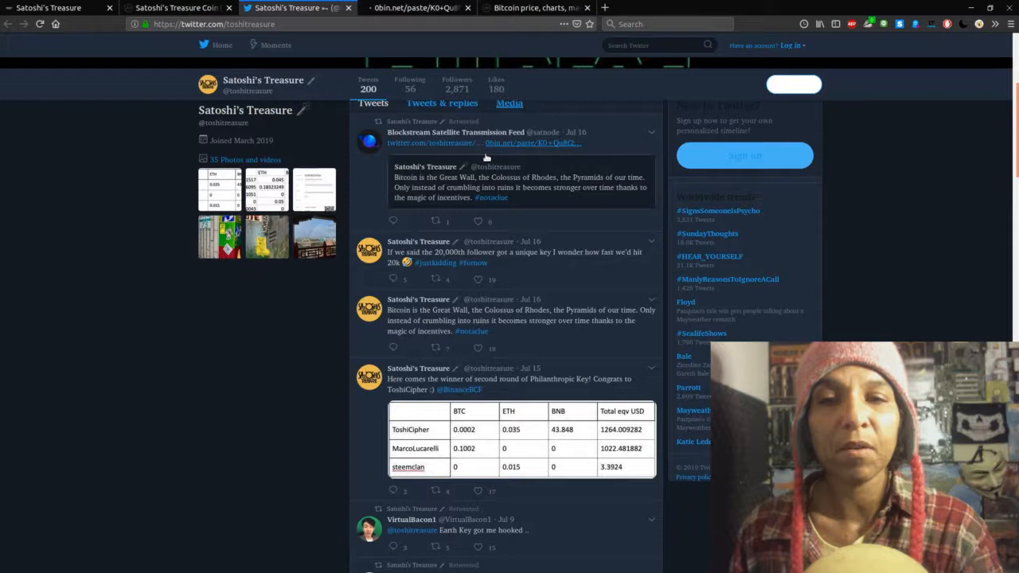
left_click(179, 10)
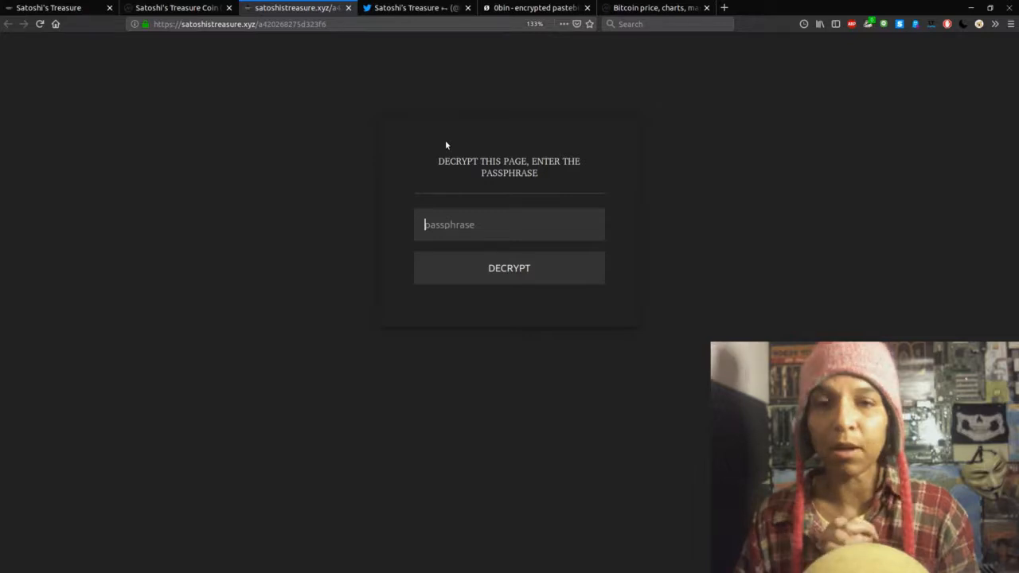
View and close the 0bin paste, returning to the Happy birthday announcement page.
left_click(533, 9)
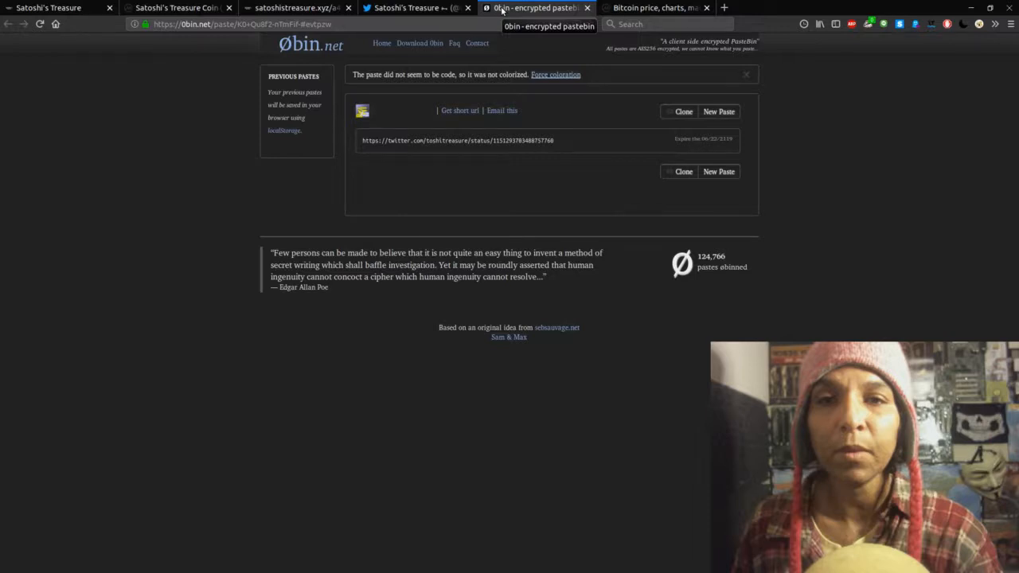
left_click(178, 8)
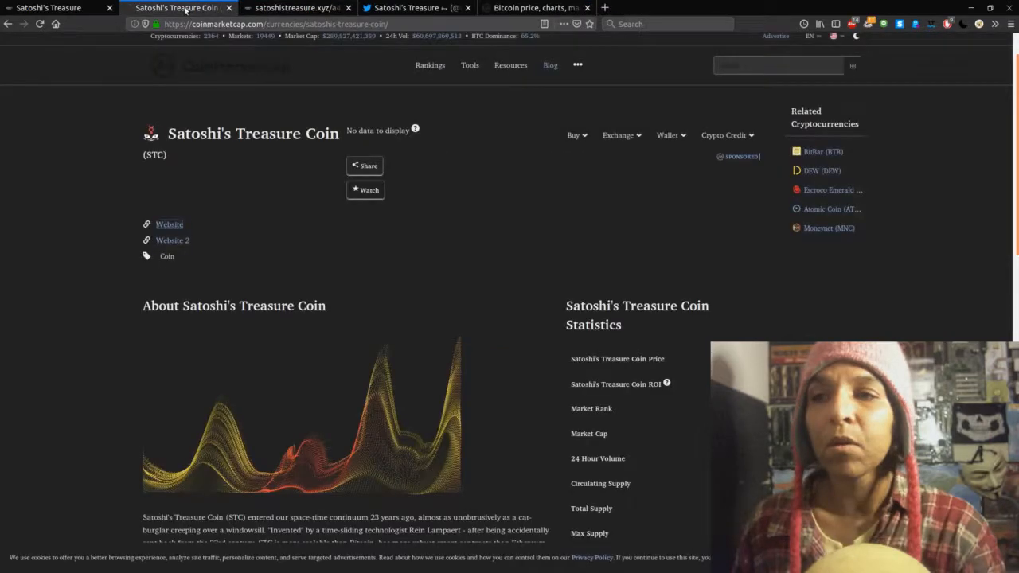
left_click(55, 9)
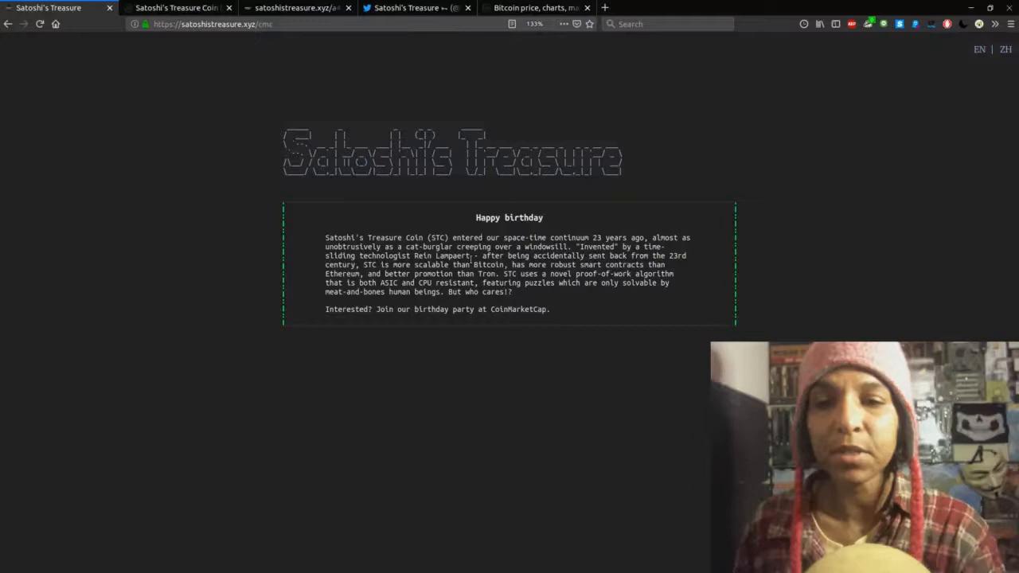
right_click(442, 254)
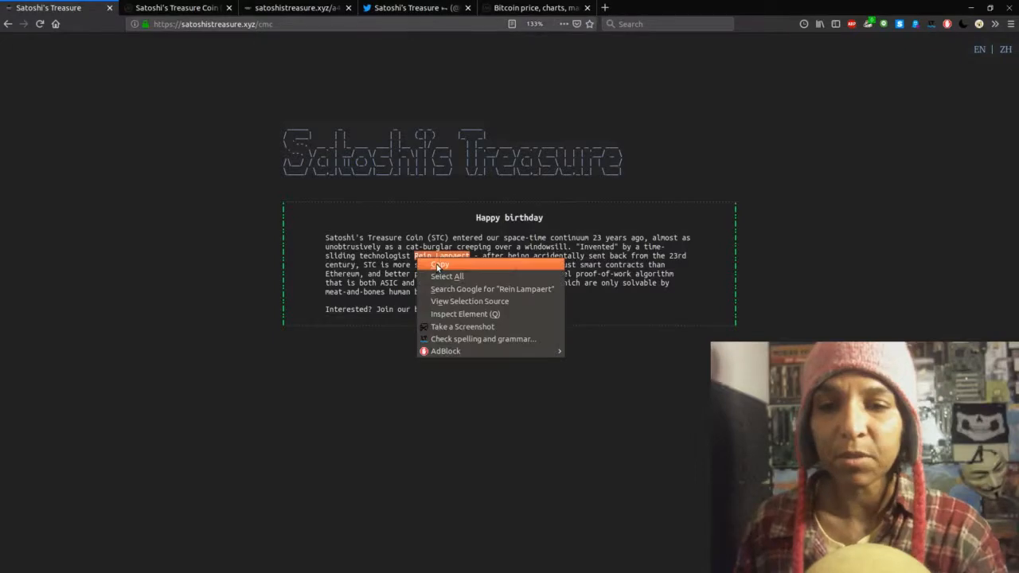
left_click(439, 265)
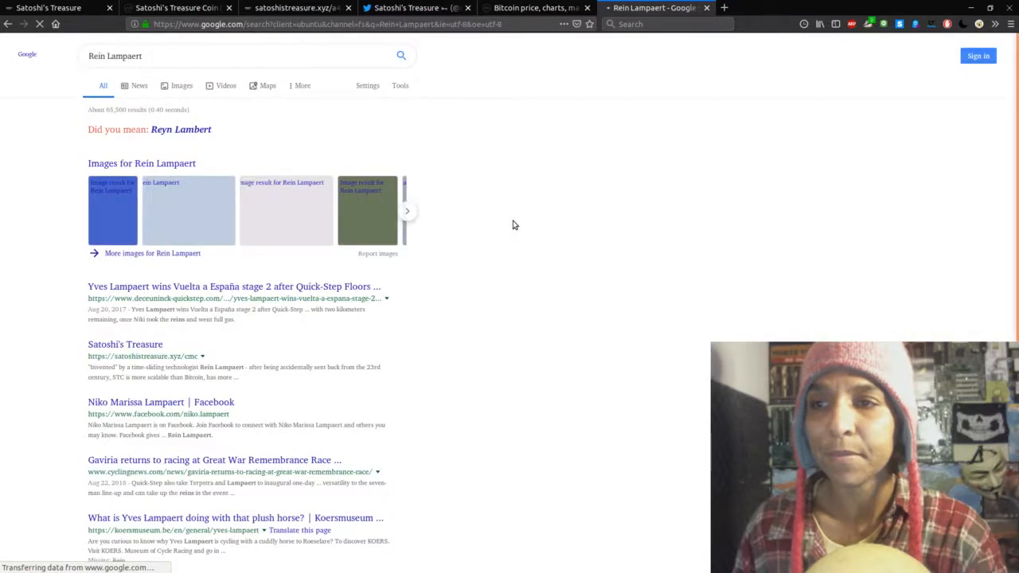
Leave the Rein Lampaert Google results and return to the Satoshi's Treasure Coin CoinMarketCap page.
scroll("down", 3)
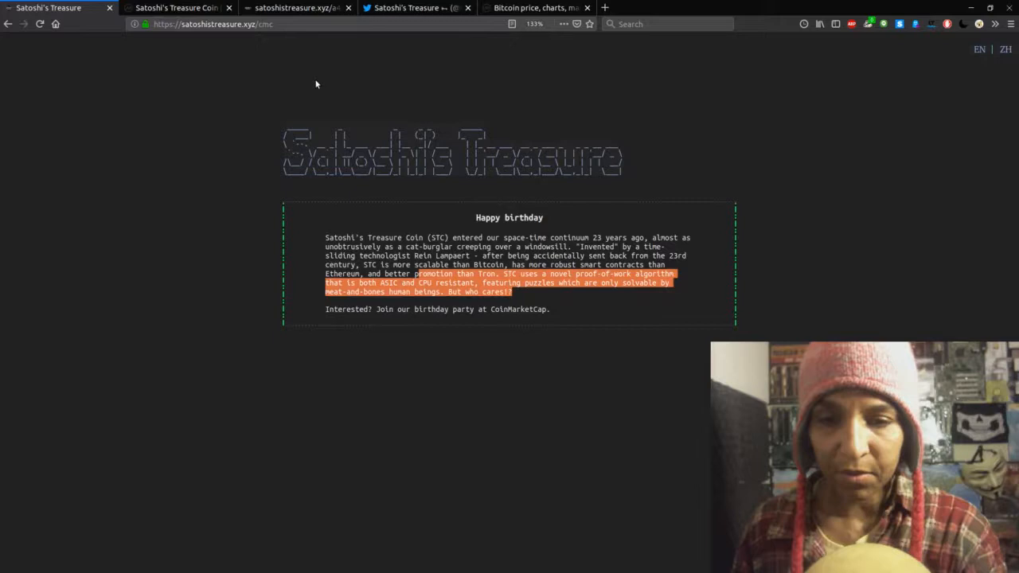
left_click(185, 8)
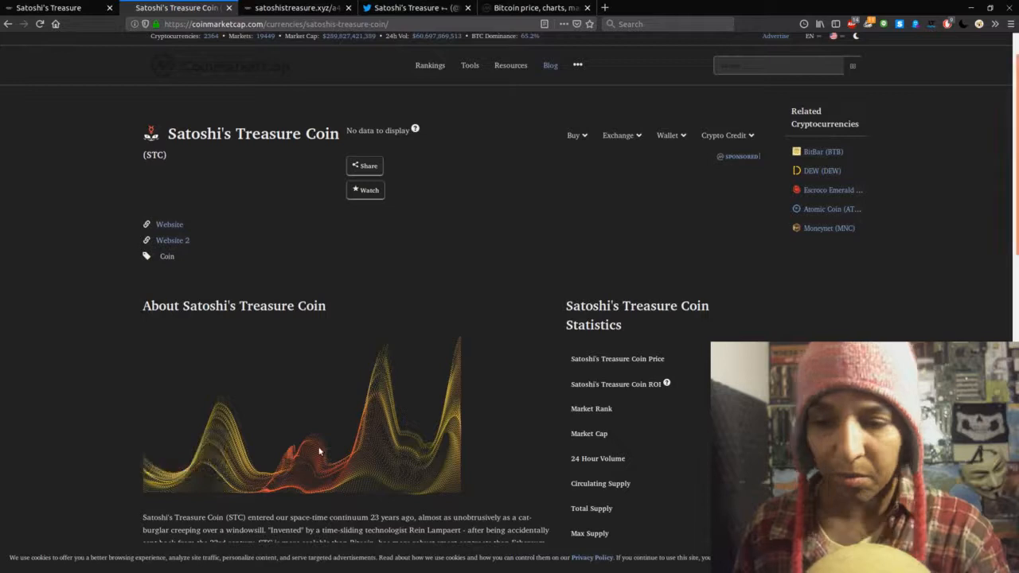
mouse_move(211, 421)
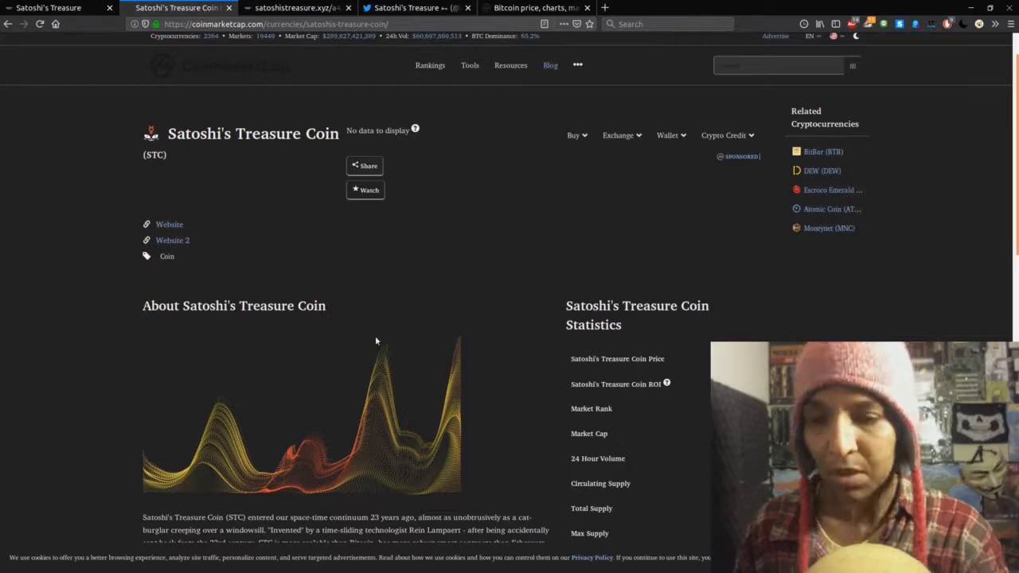
mouse_move(330, 443)
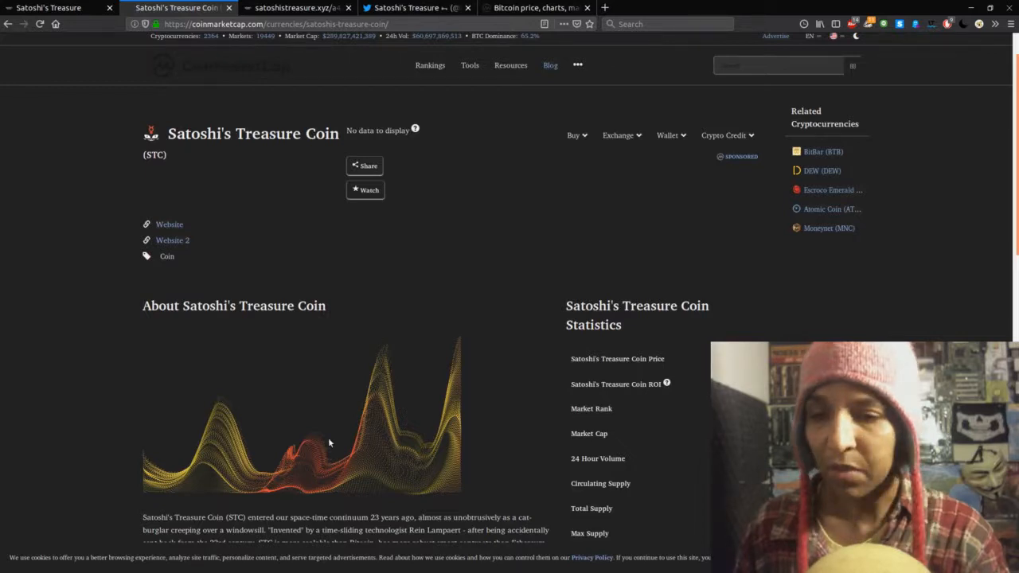
mouse_move(412, 383)
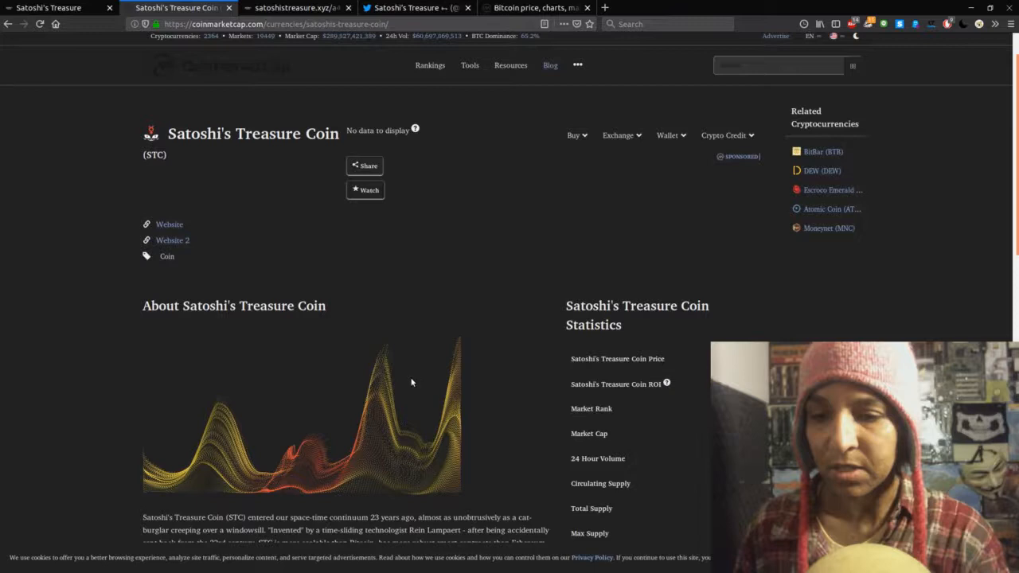
left_click(298, 8)
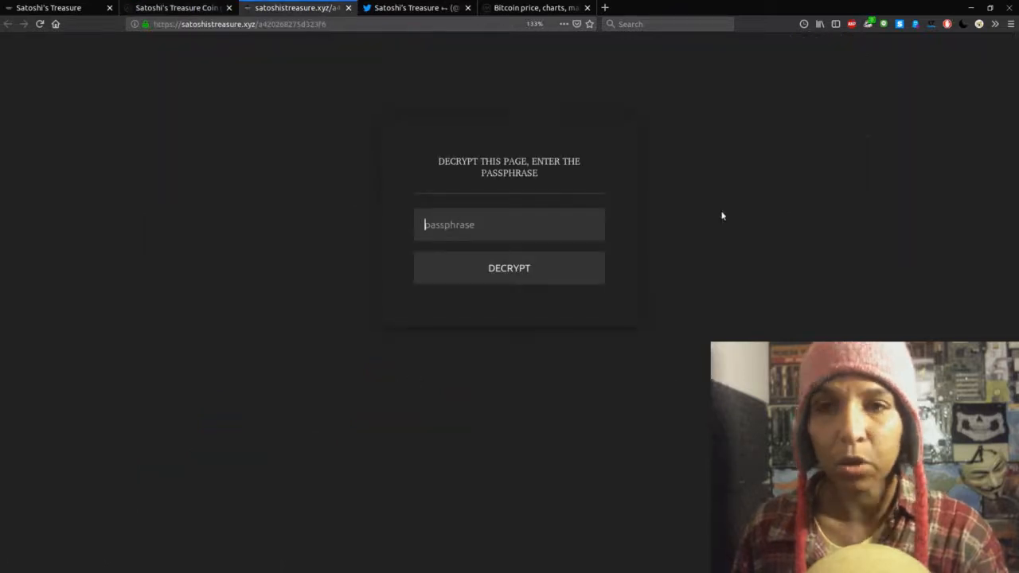
left_click(175, 9)
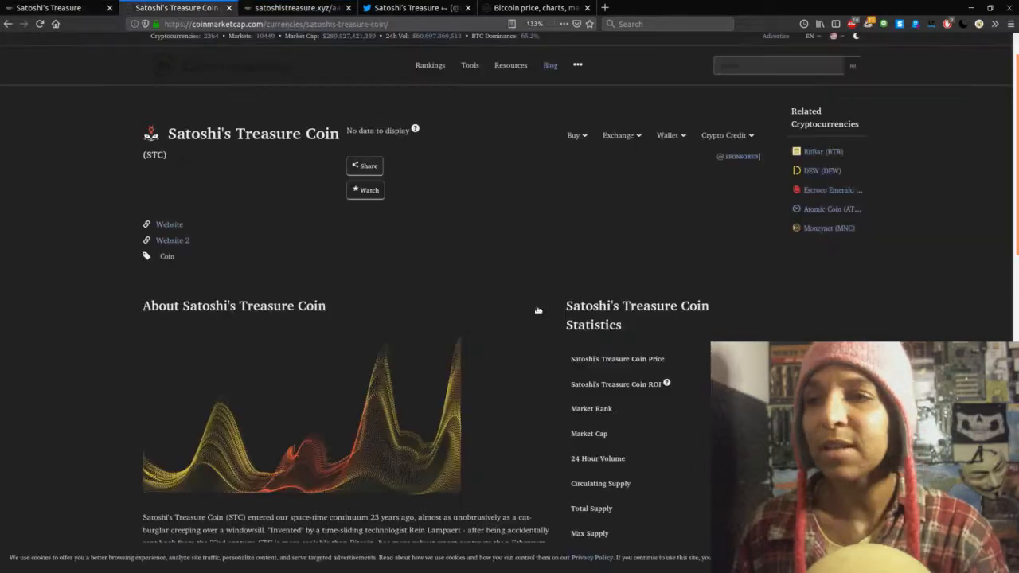
mouse_move(551, 328)
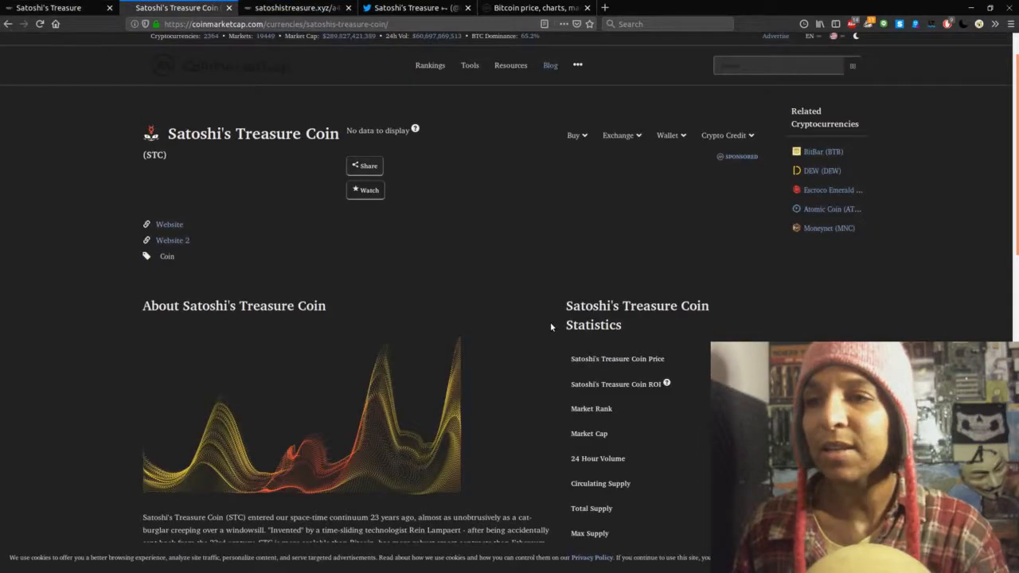